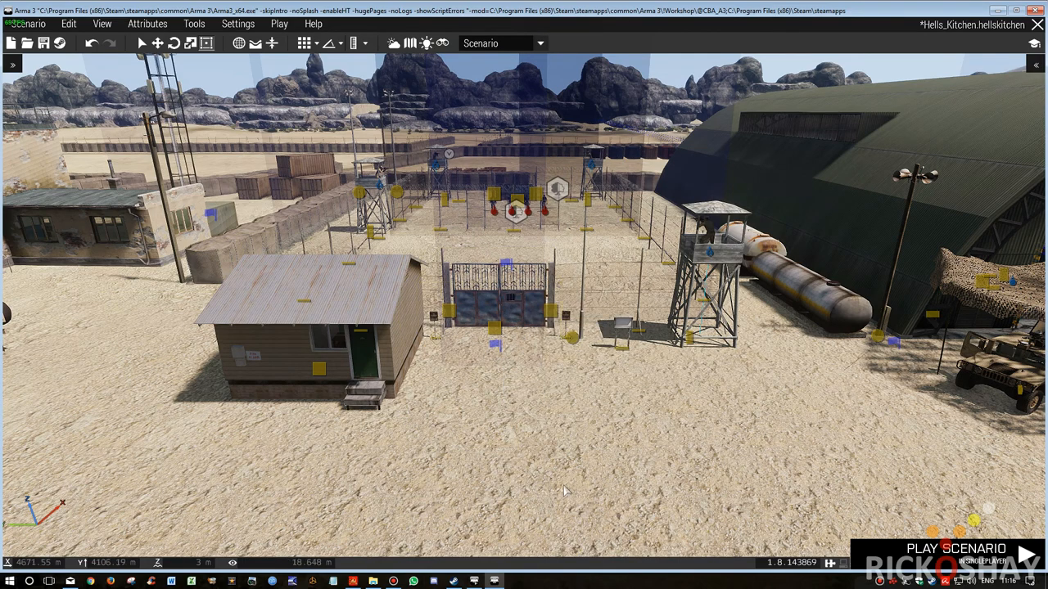
Step: Launch the stockade scenario as an in-game preview from the Eden Editor
left_click(956, 549)
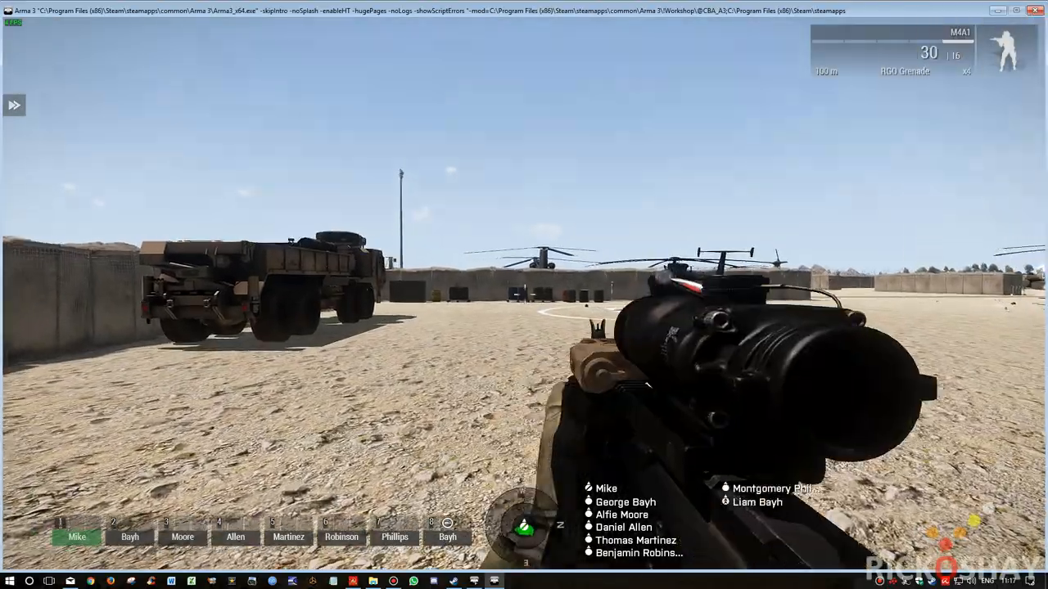
mouse_move(524, 295)
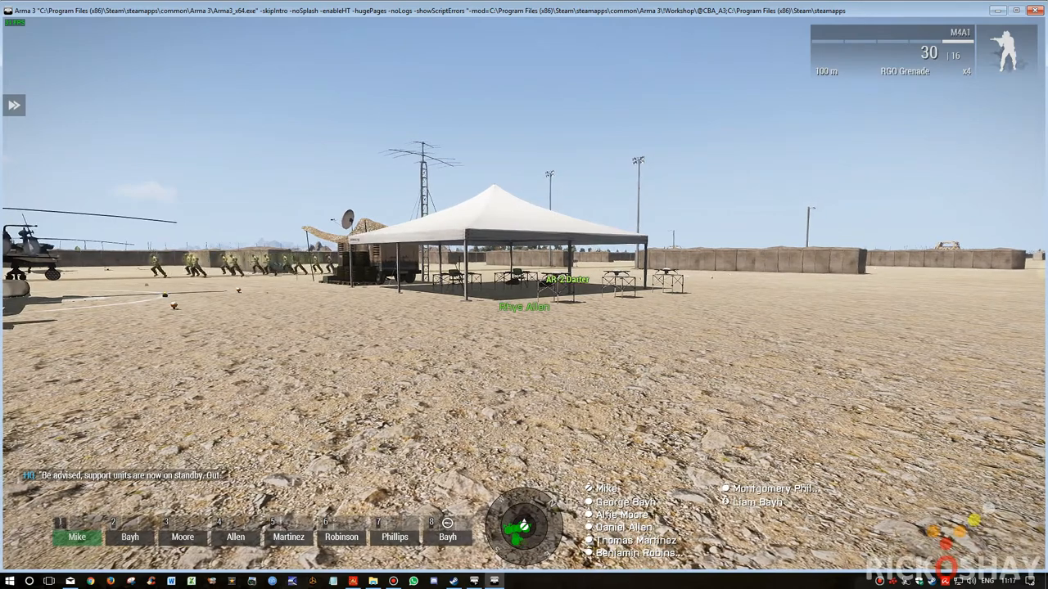
Step: Check the map while walking the player across the base toward the stockade
key("m")
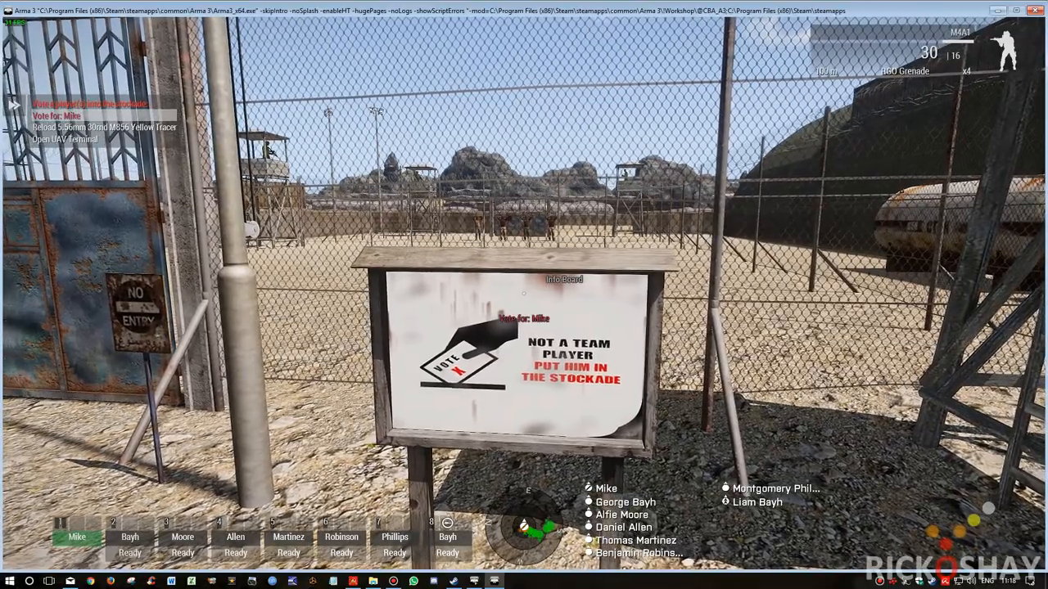
mouse_move(524, 294)
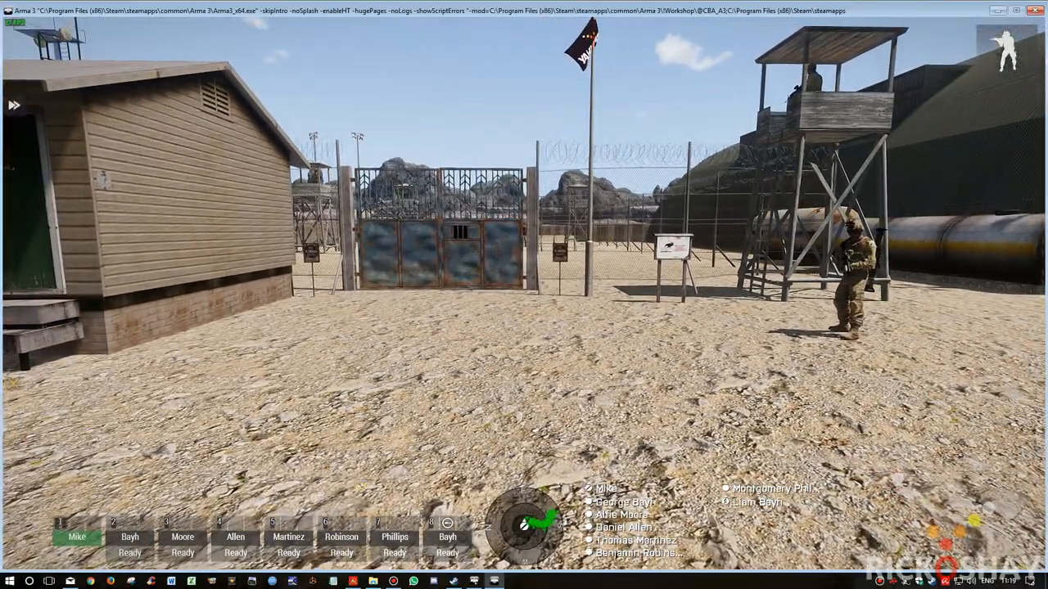
mouse_move(524, 295)
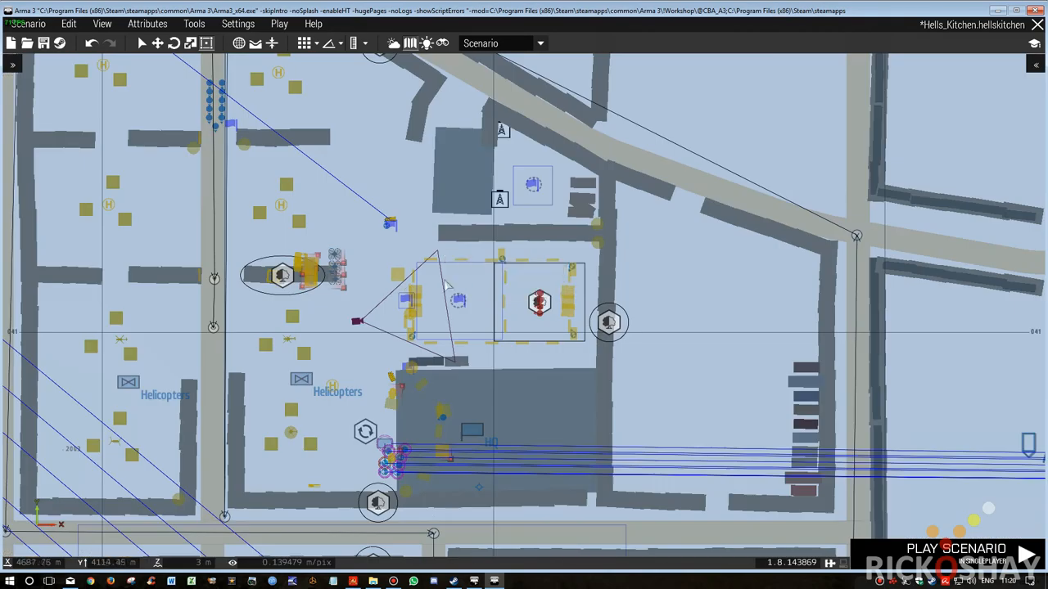
Step: Zoom the Eden map in closely on the stockade gate and its trigger
scroll("up", 3)
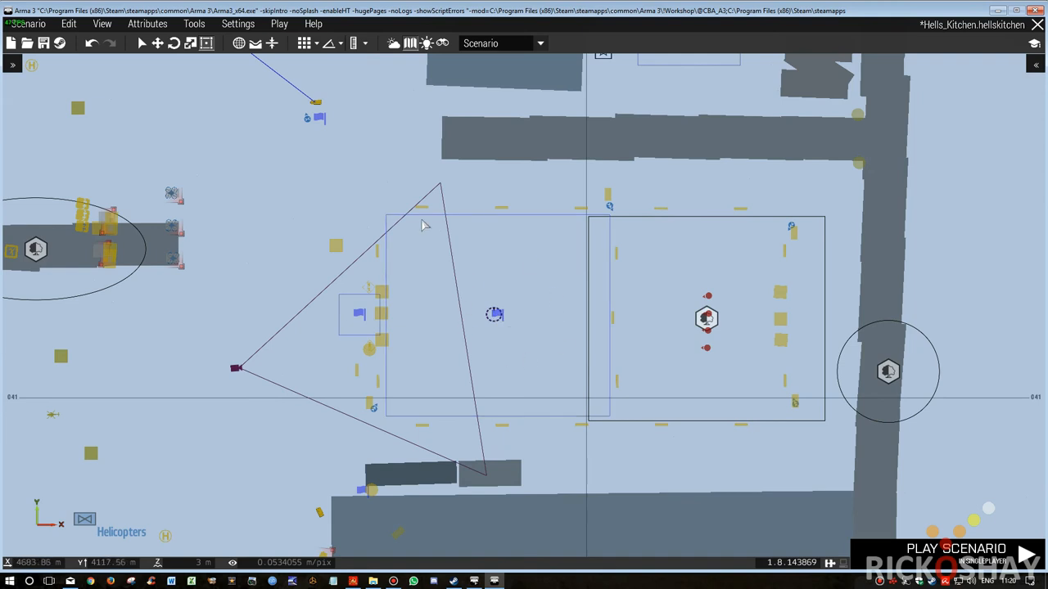
mouse_move(504, 321)
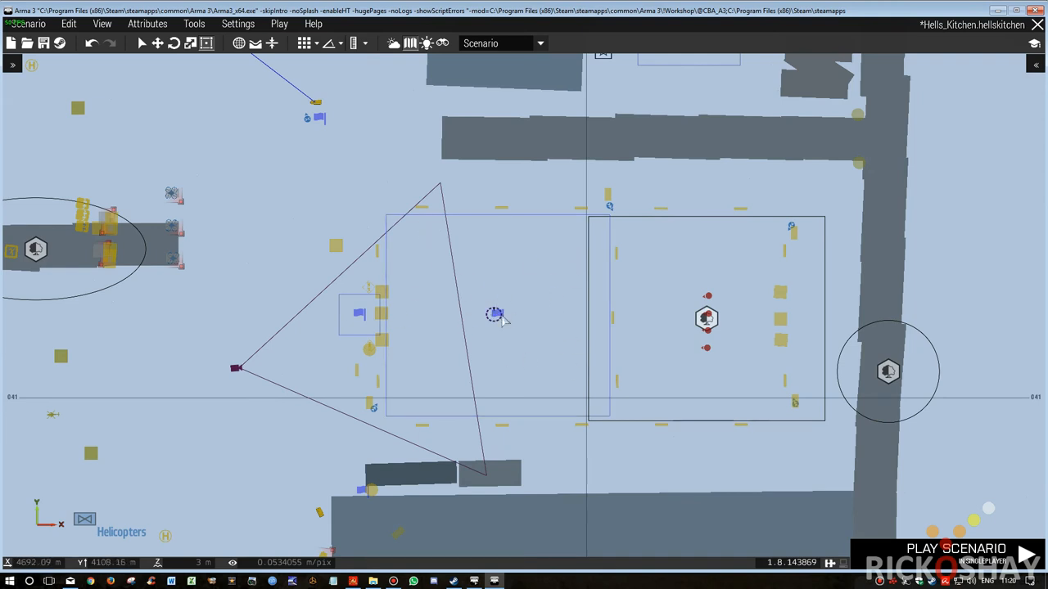
scroll("up", 3)
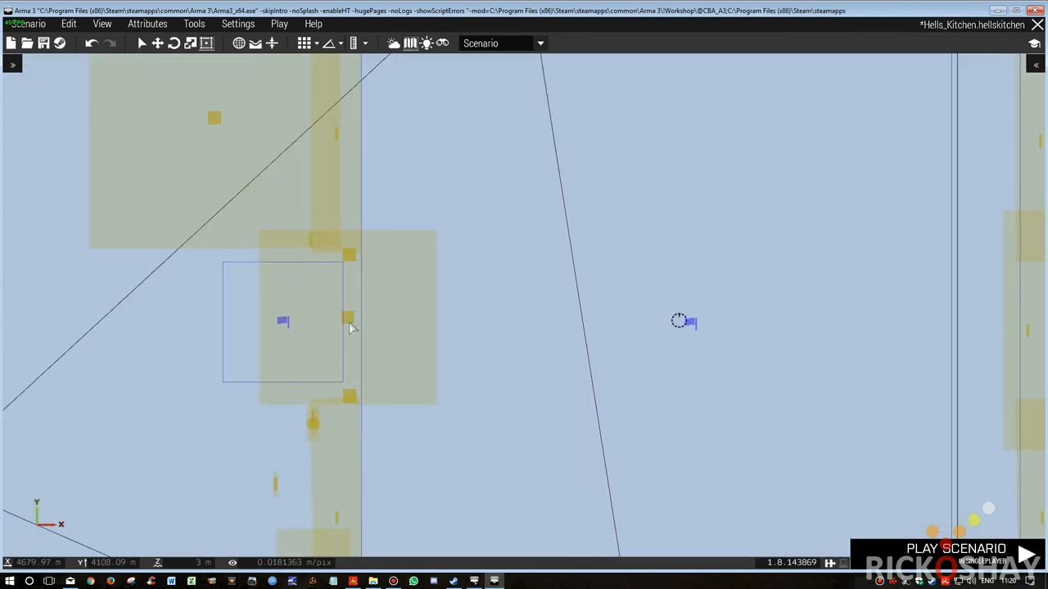
double_click(282, 321)
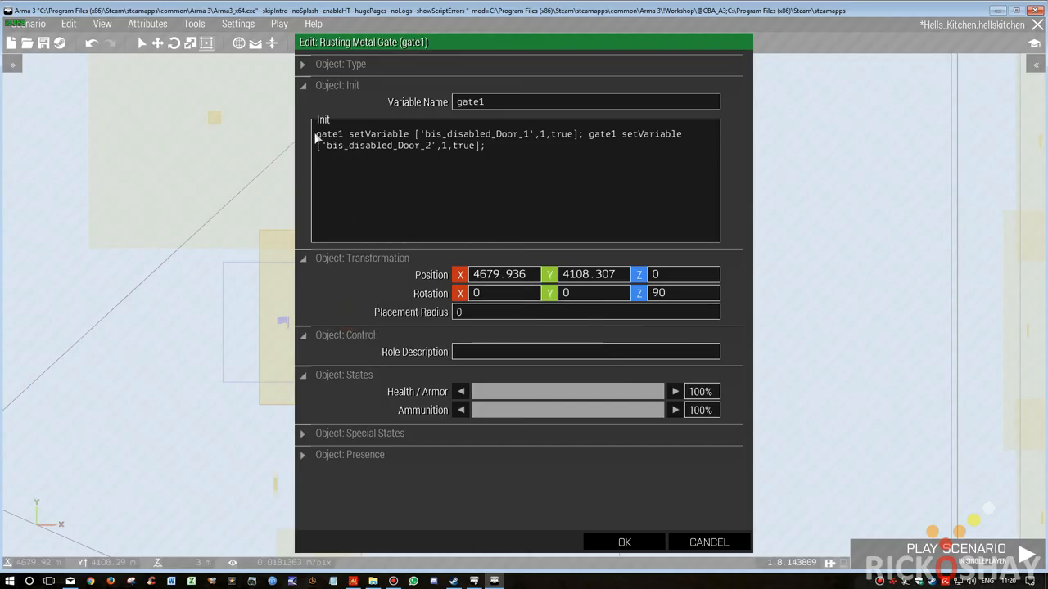
double_click(362, 135)
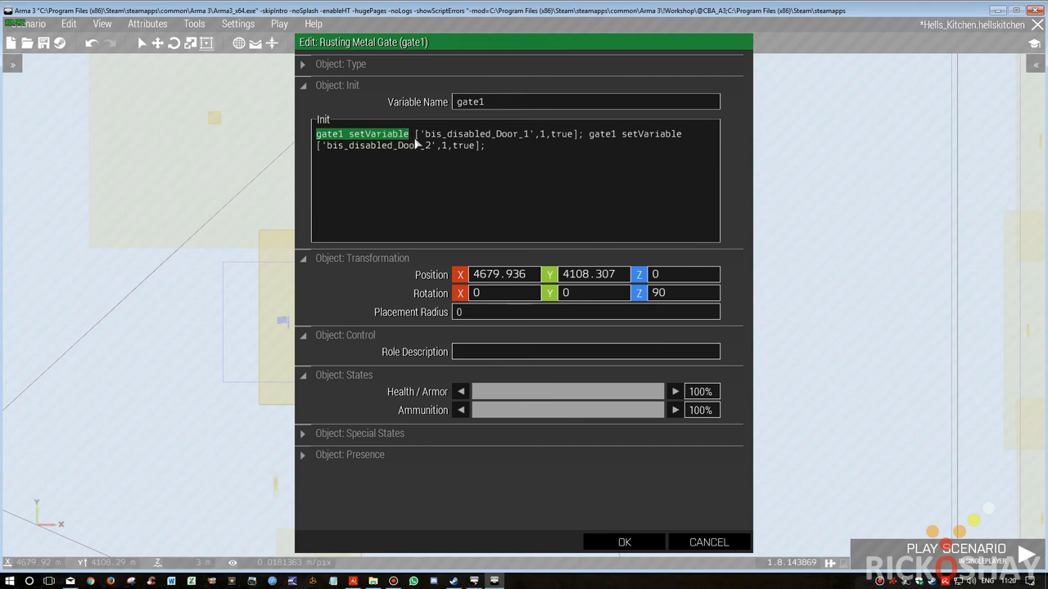
double_click(472, 134)
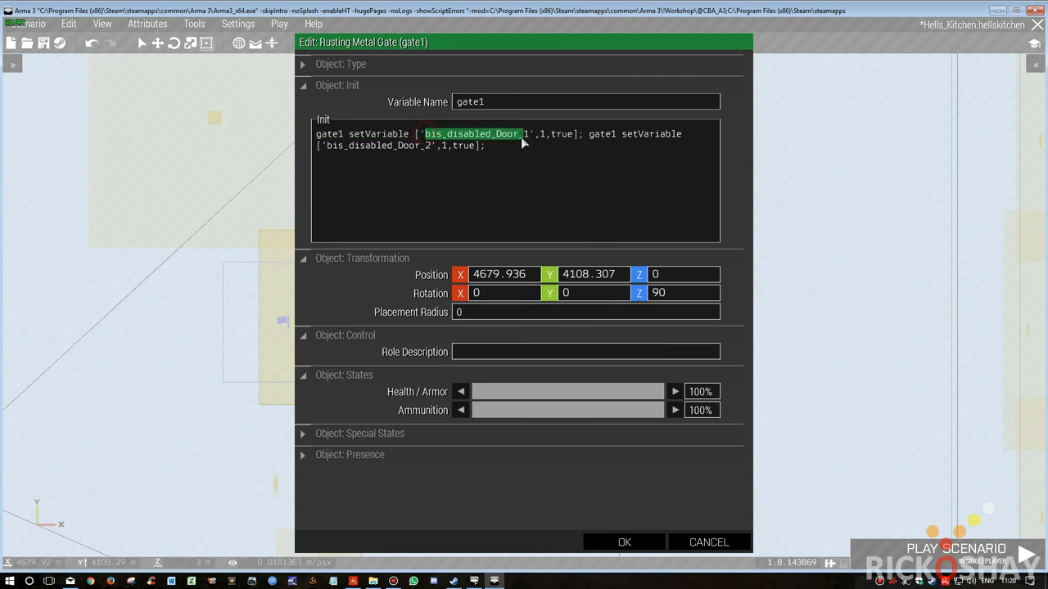
mouse_move(555, 138)
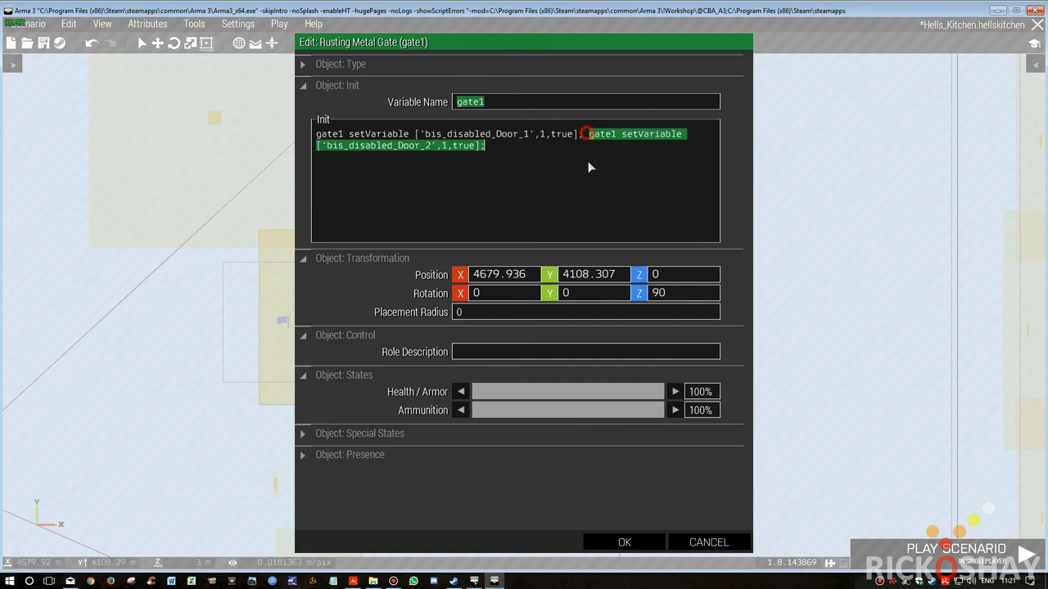
left_click(426, 139)
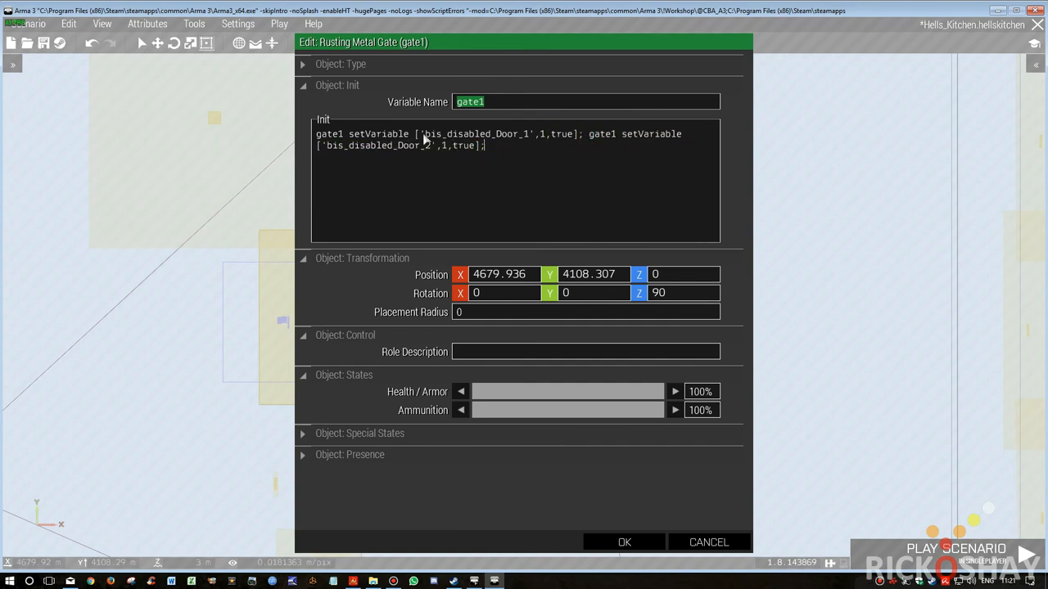
mouse_move(517, 507)
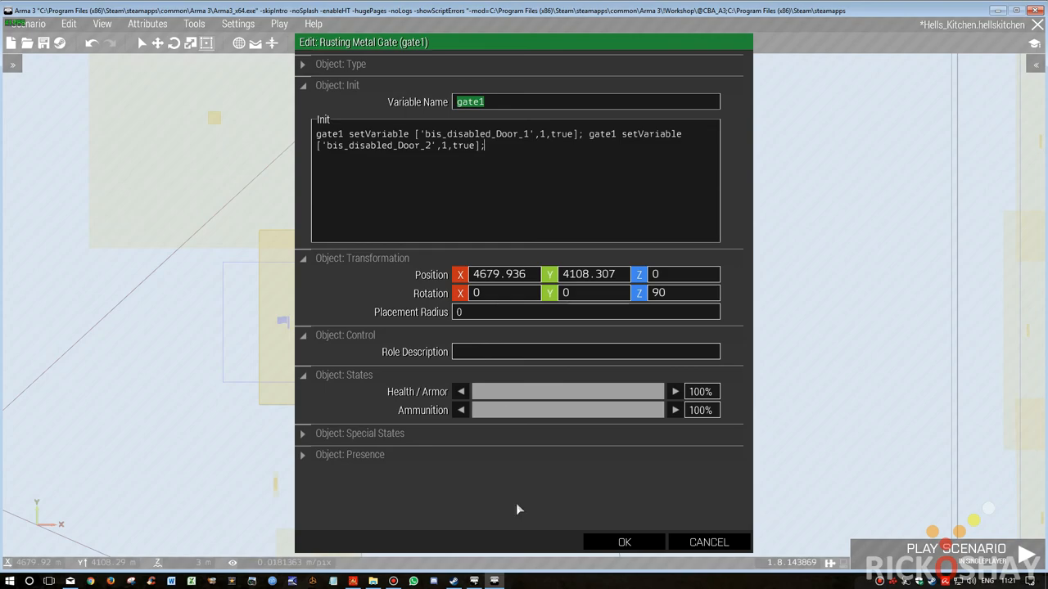
left_click(624, 542)
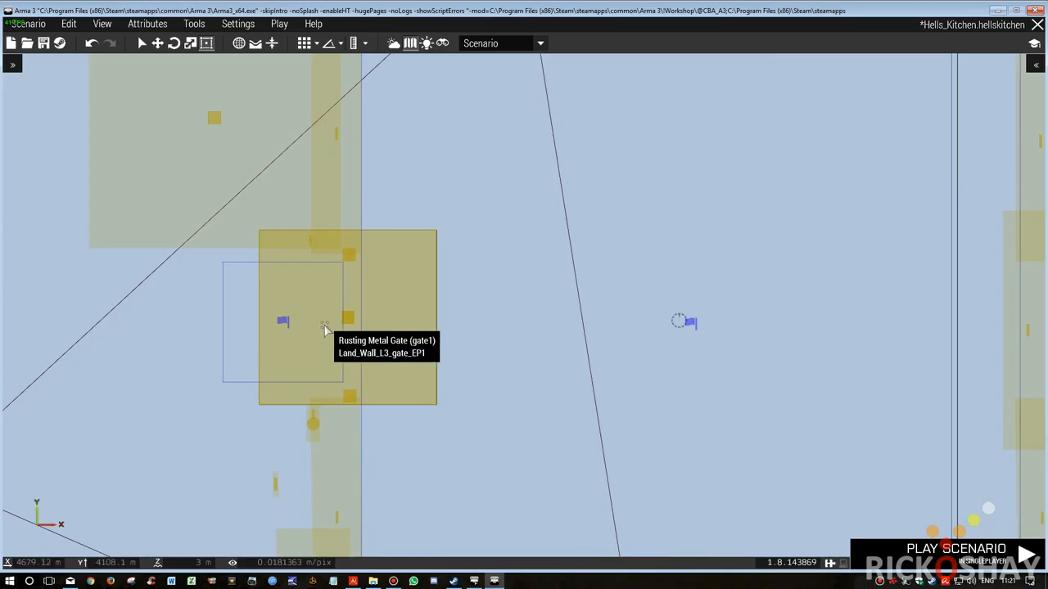
double_click(347, 319)
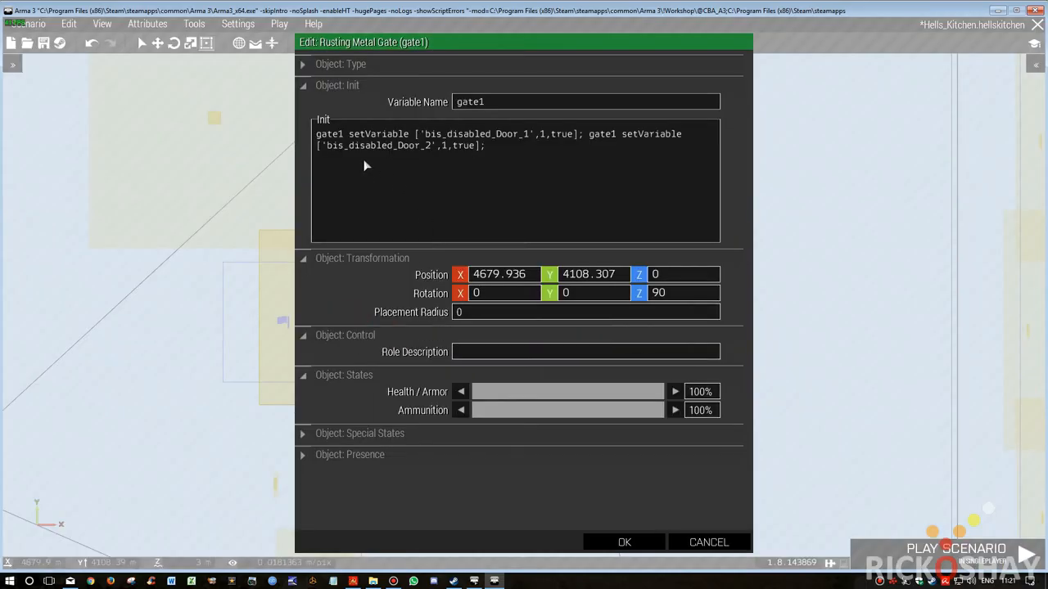
mouse_move(591, 164)
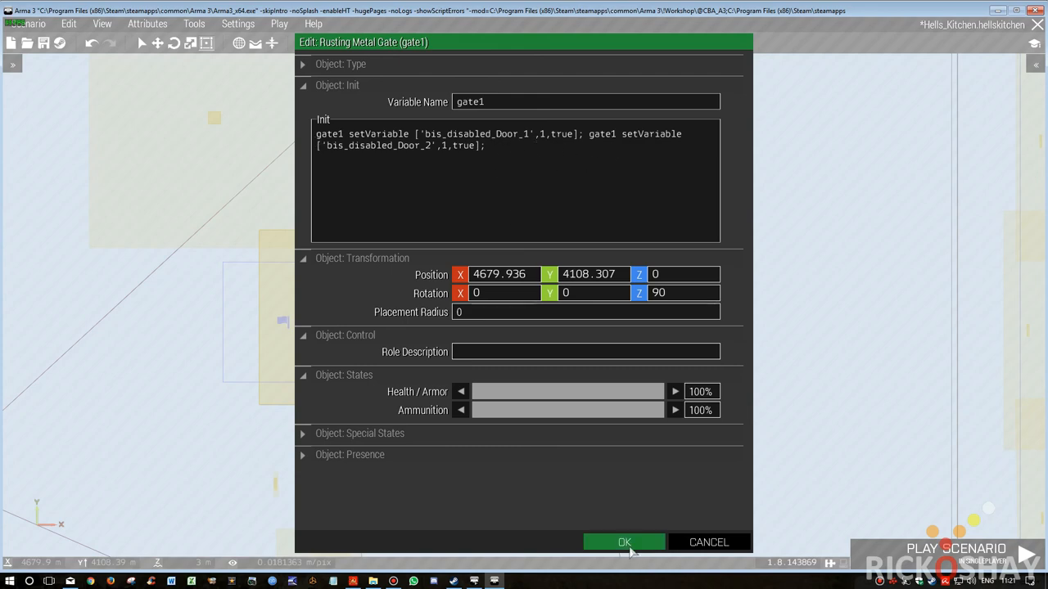
left_click(624, 542)
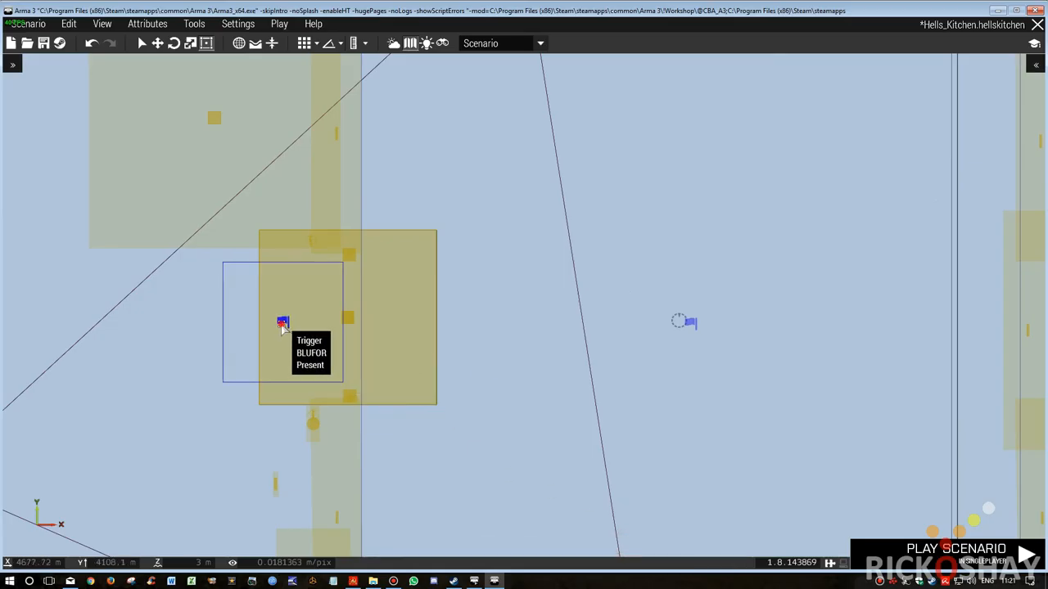
Step: Add an empty hint to the gate1 BLUFOR trigger's On Deactivation code and confirm its settings
left_click(281, 321)
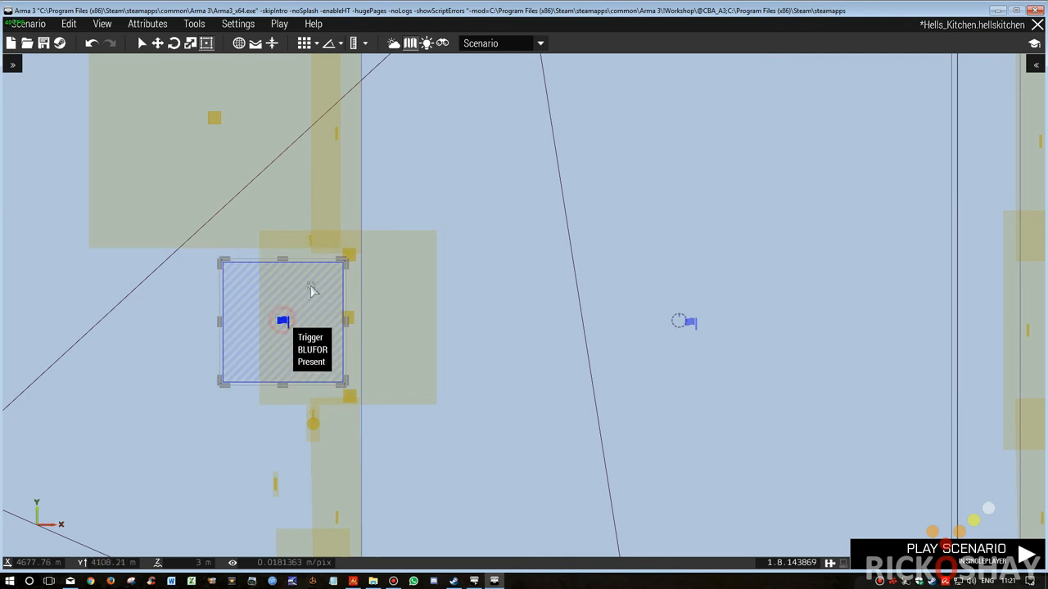
double_click(282, 320)
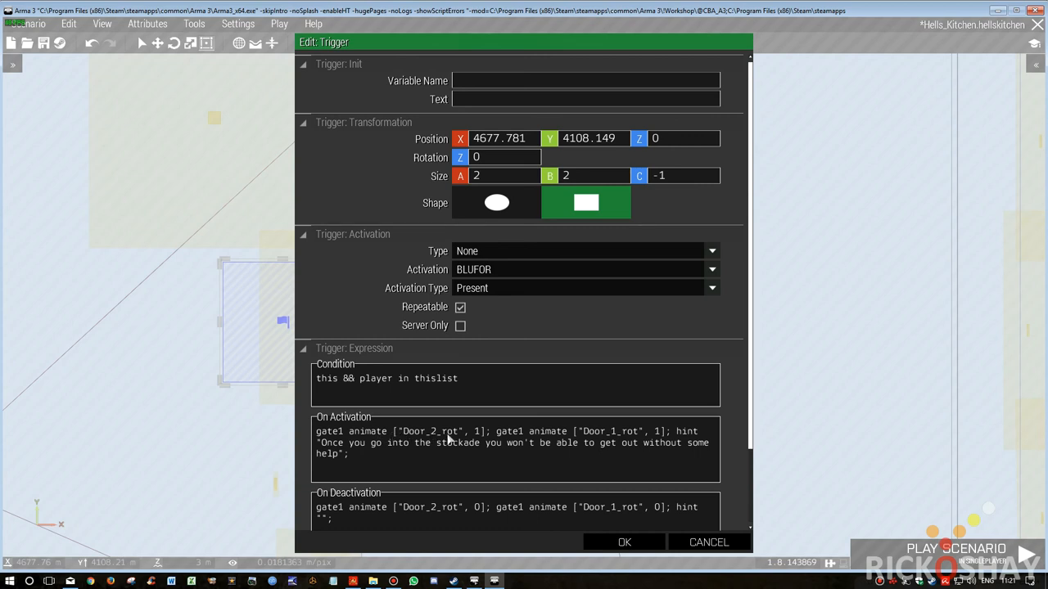
mouse_move(478, 452)
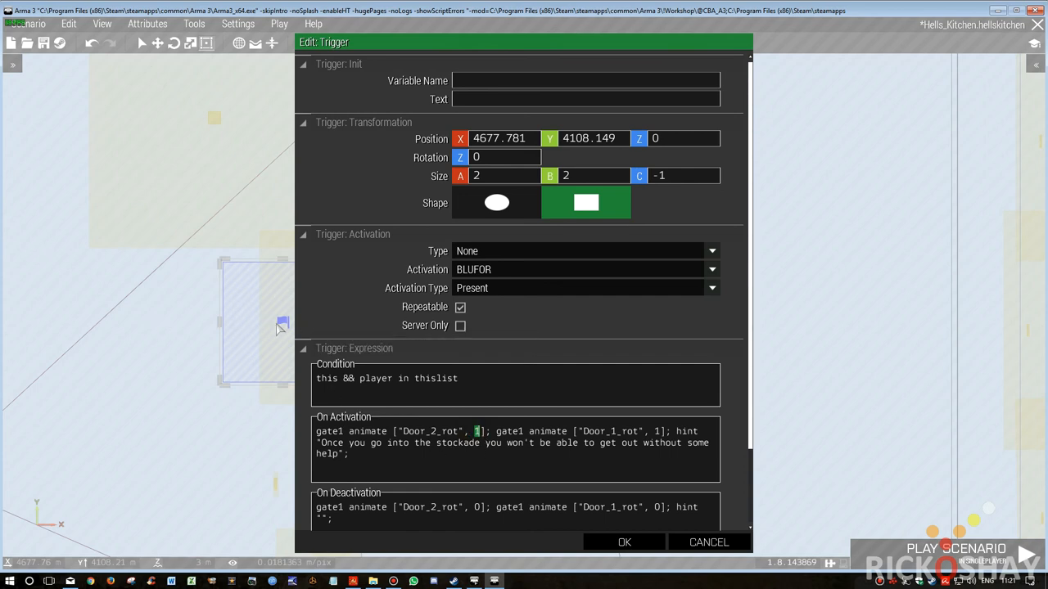
mouse_move(298, 422)
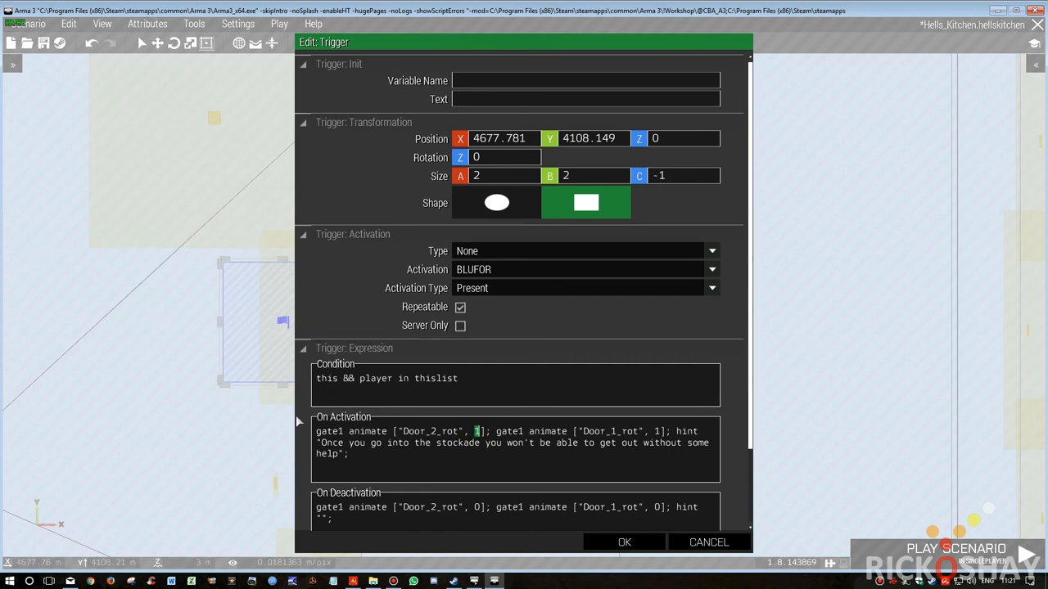
mouse_move(671, 441)
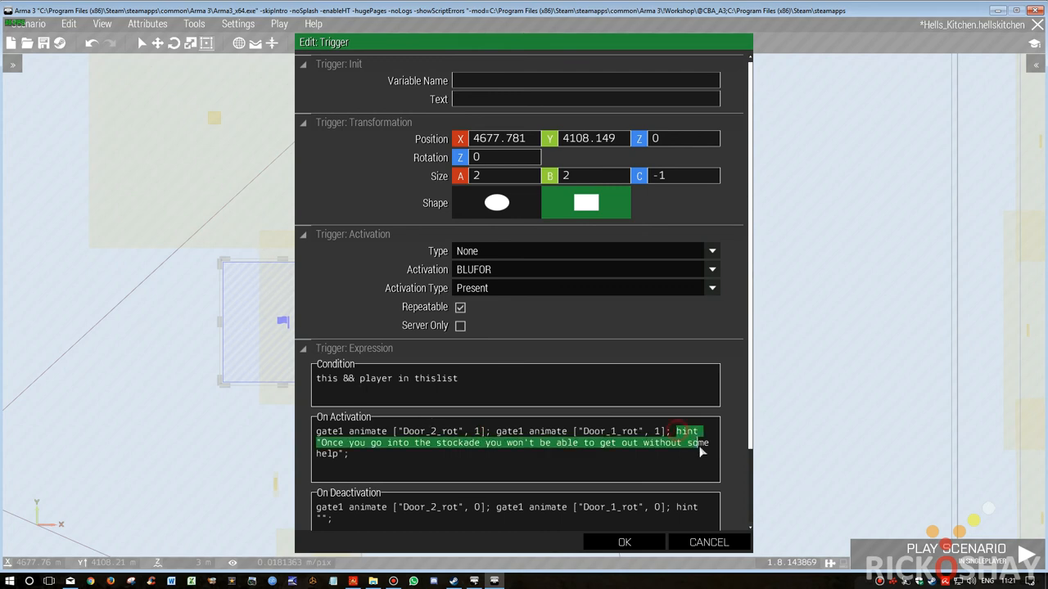
left_click(370, 459)
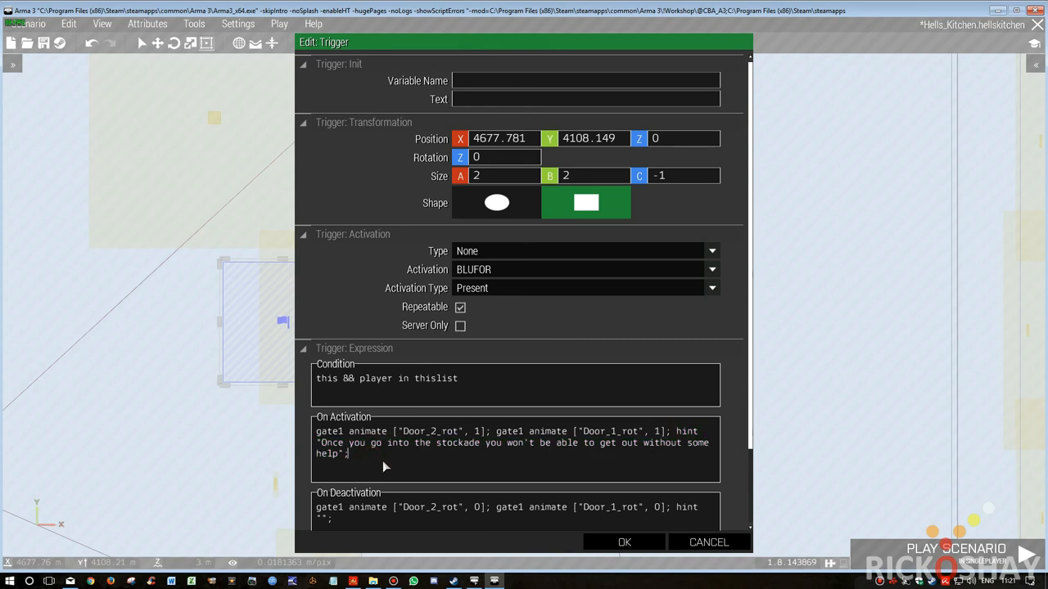
mouse_move(364, 455)
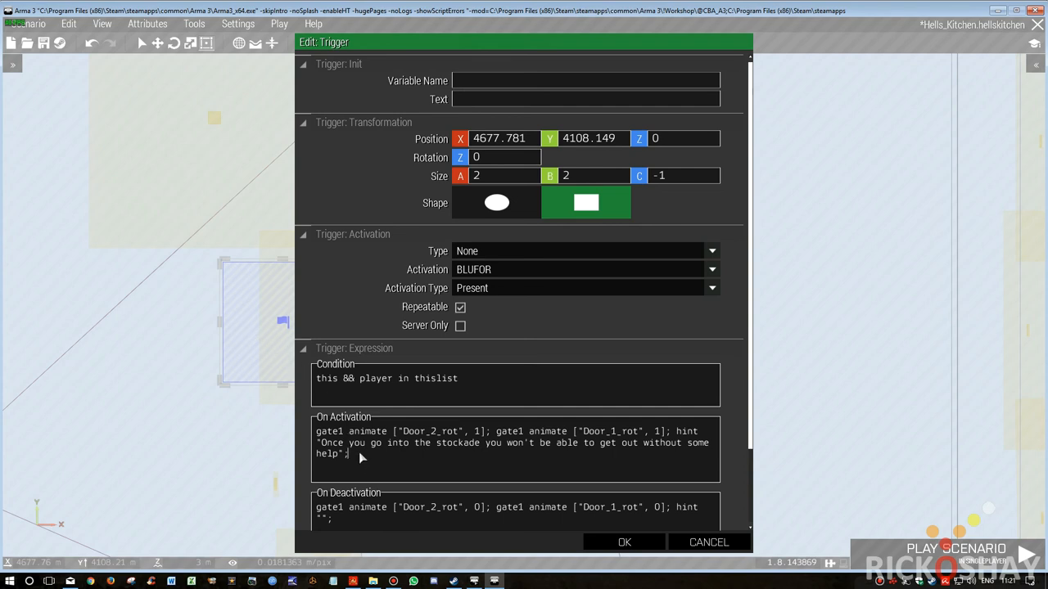
mouse_move(363, 523)
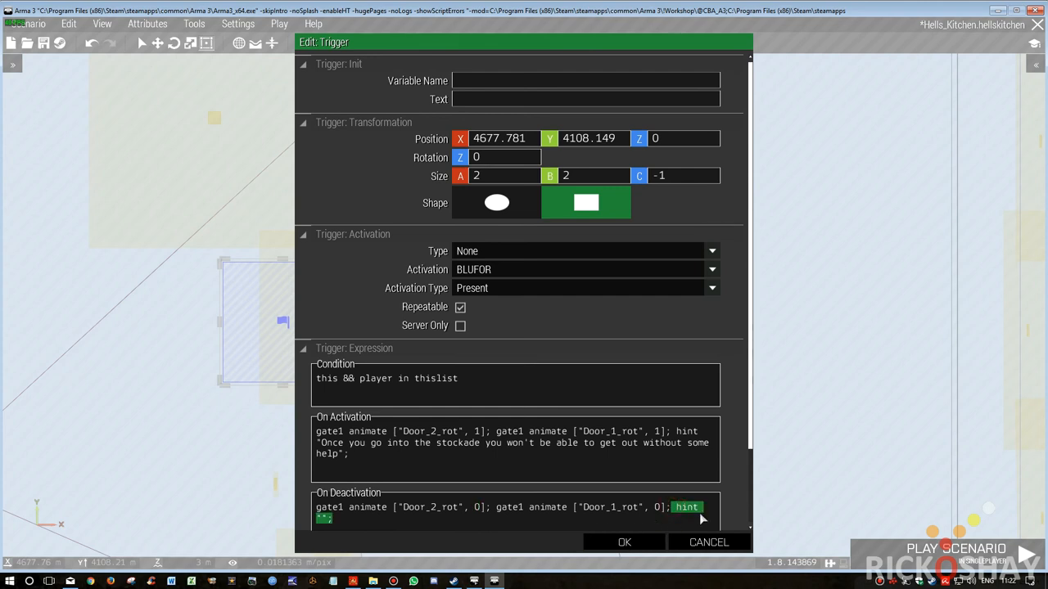
mouse_move(624, 542)
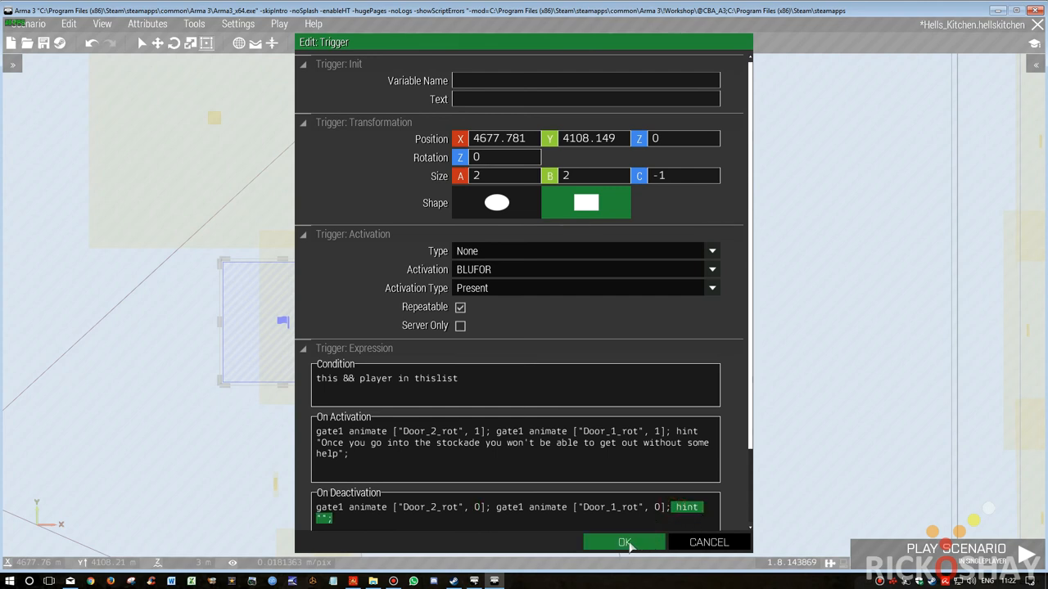
mouse_move(460, 324)
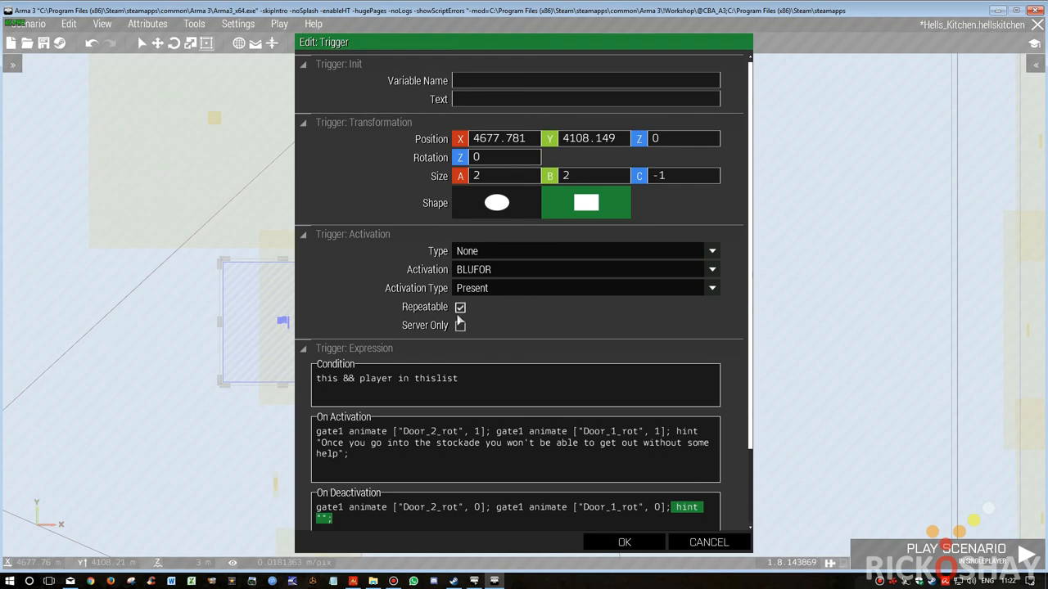
scroll("down", 3)
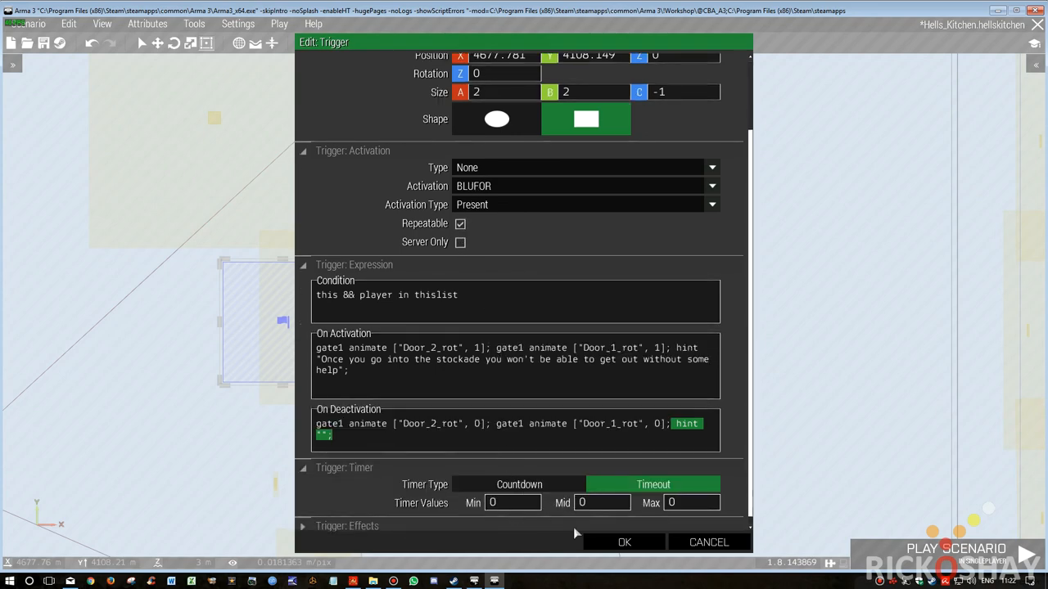
left_click(623, 542)
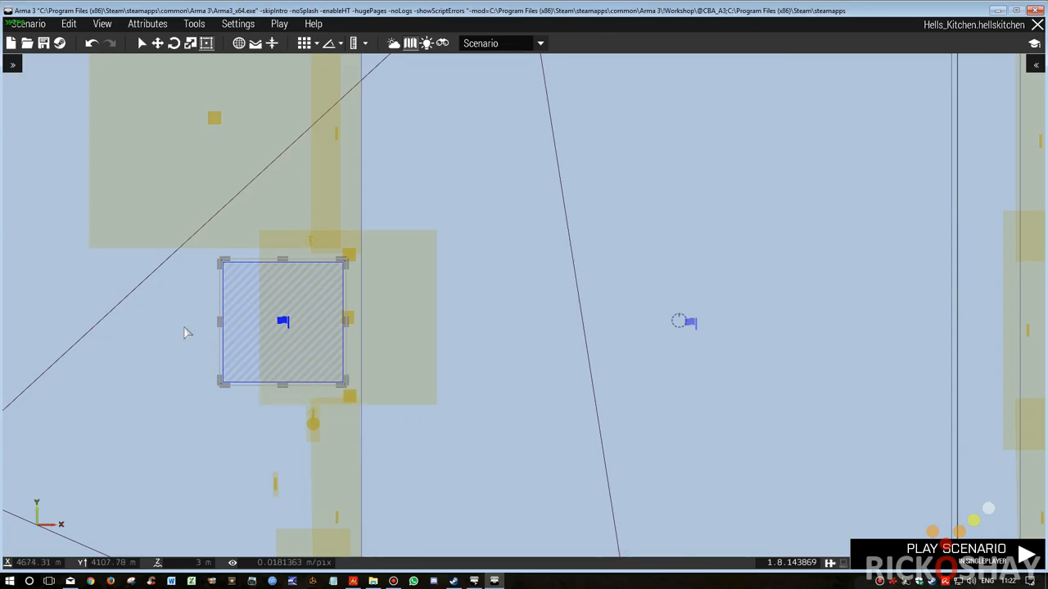
mouse_move(295, 321)
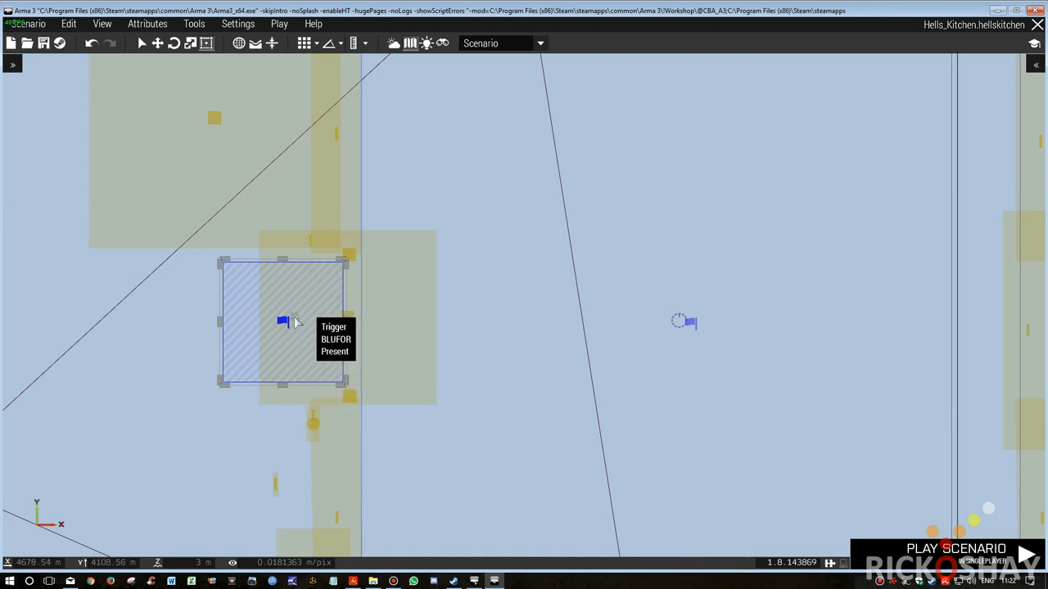
mouse_move(337, 364)
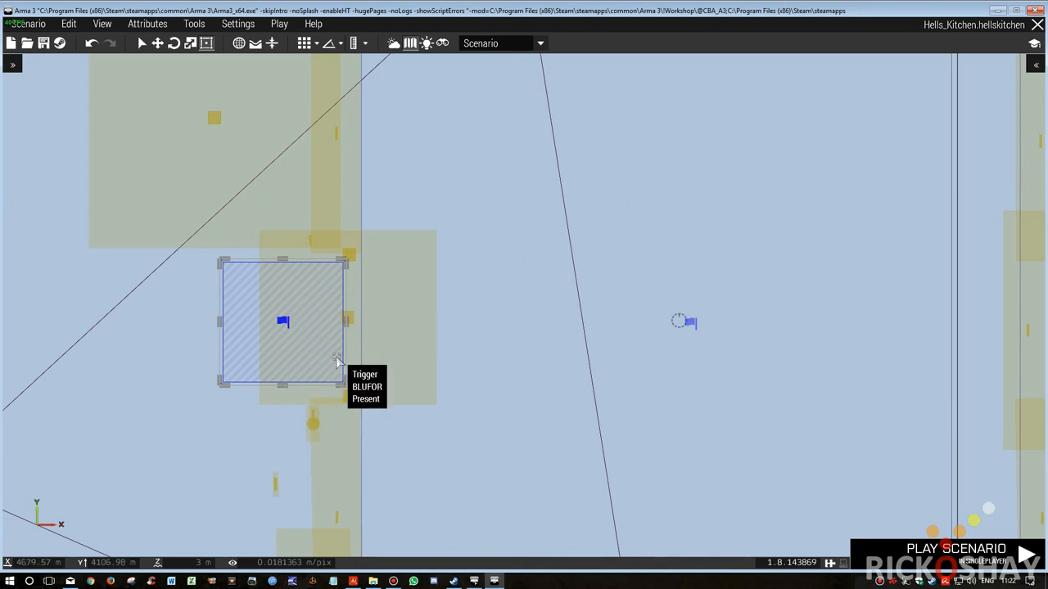
mouse_move(508, 331)
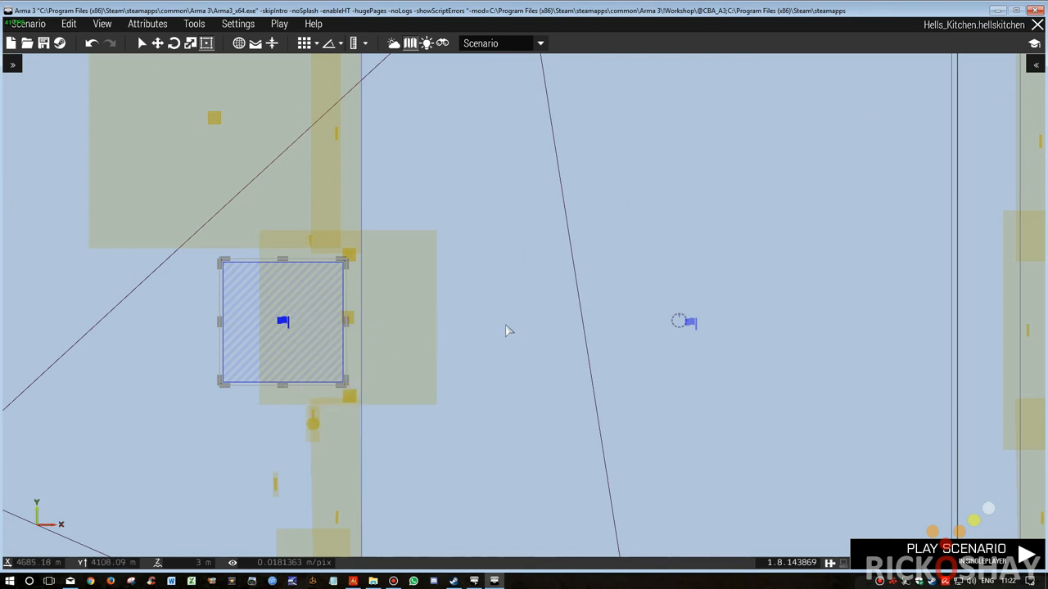
mouse_move(296, 331)
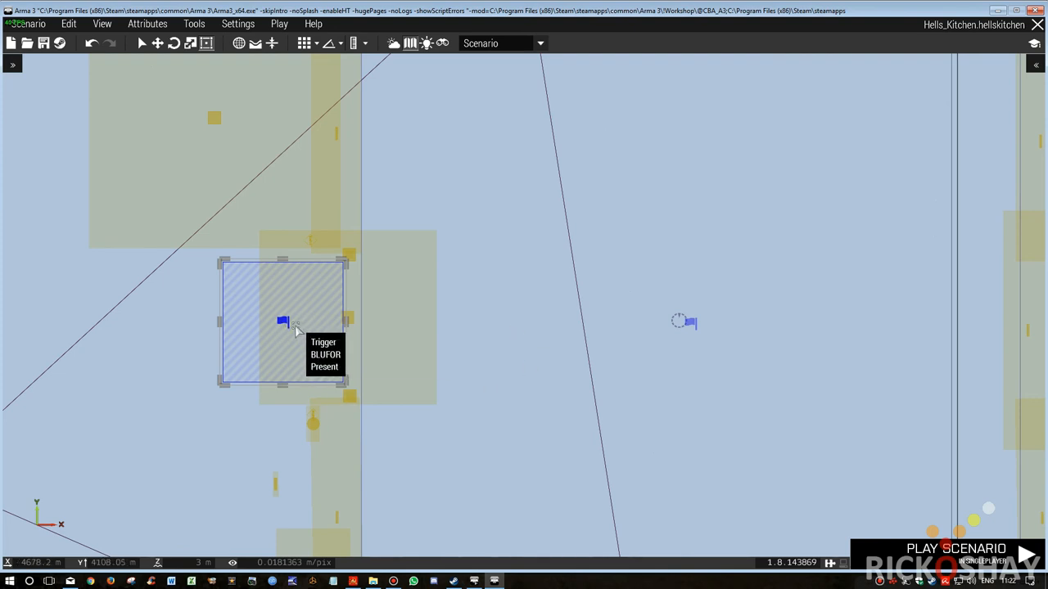
mouse_move(214, 321)
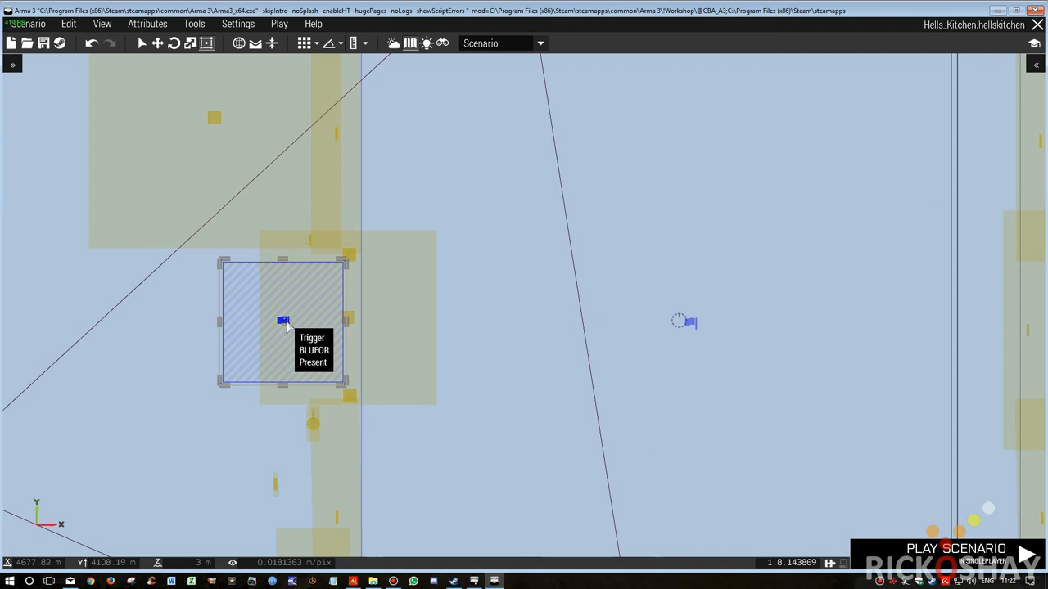
mouse_move(182, 342)
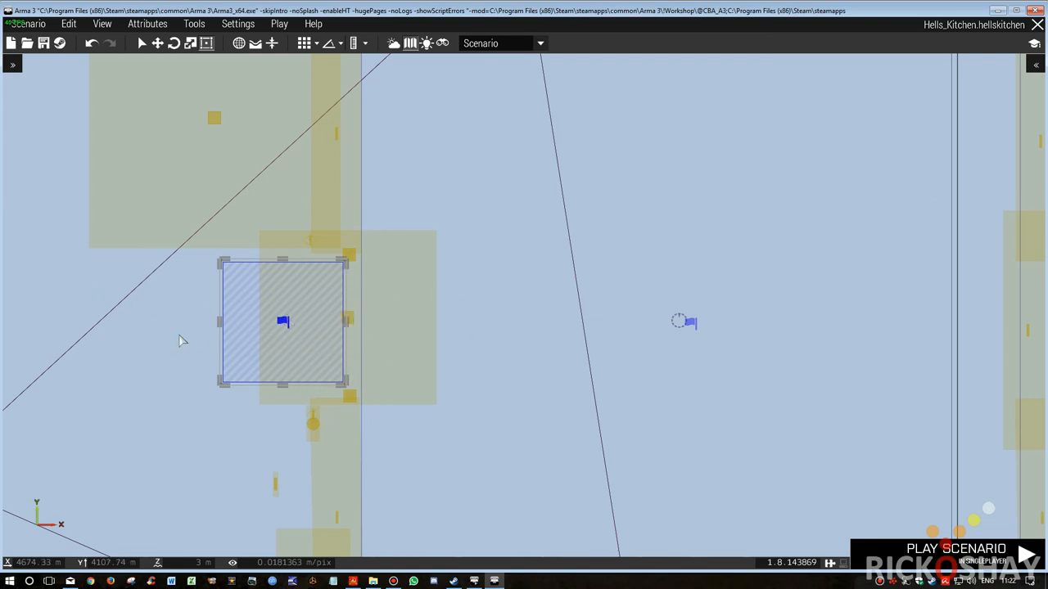
mouse_move(262, 301)
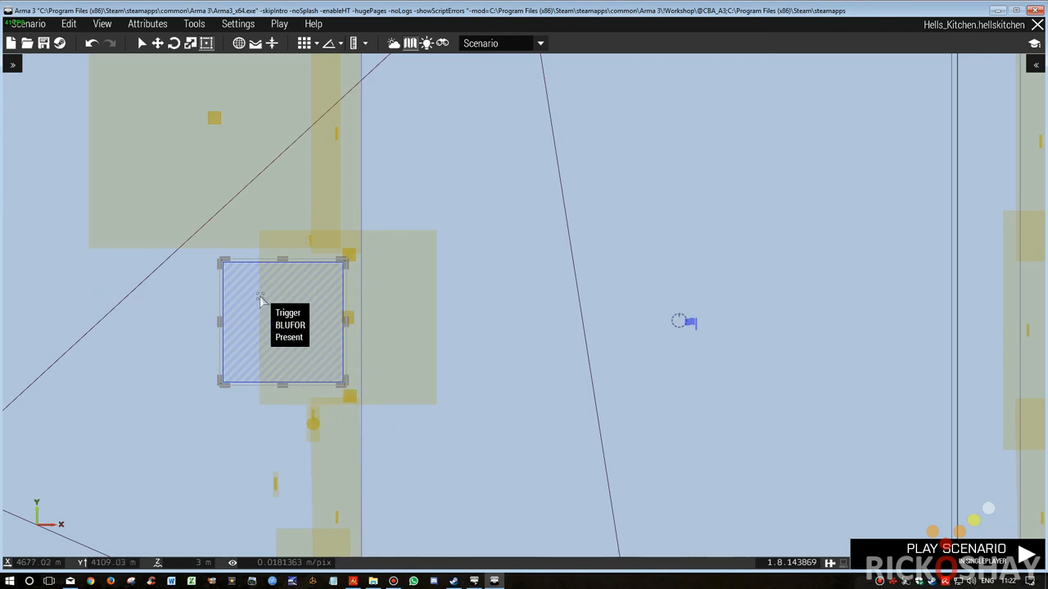
scroll("down", 3)
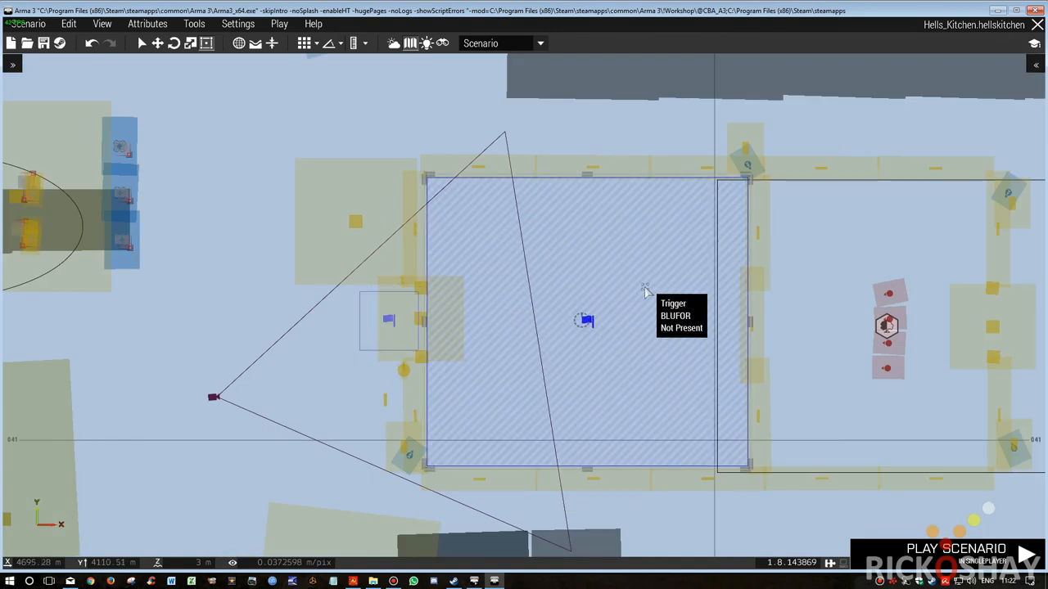
double_click(583, 319)
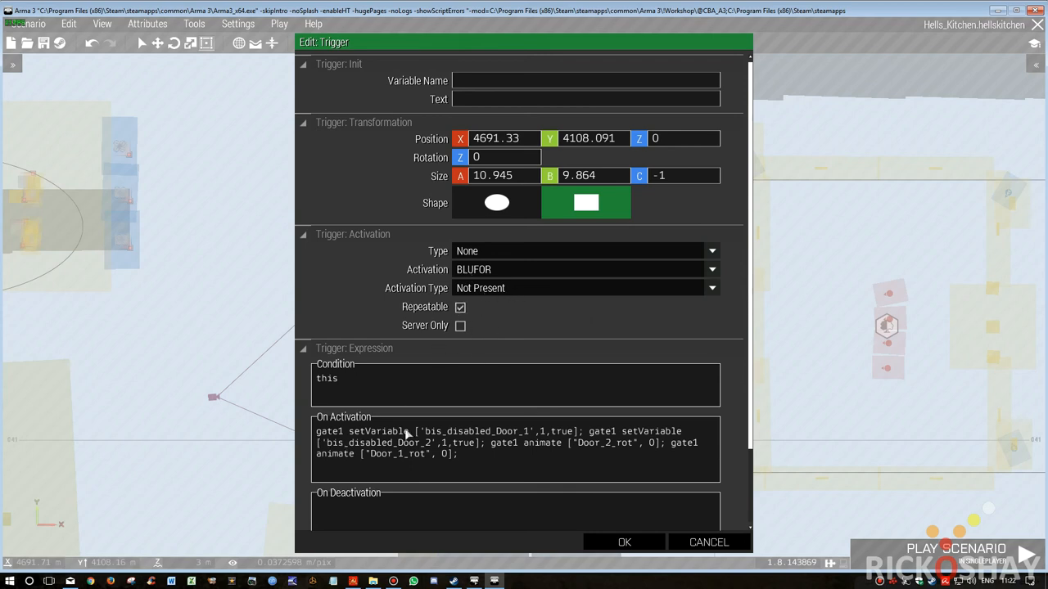
double_click(544, 432)
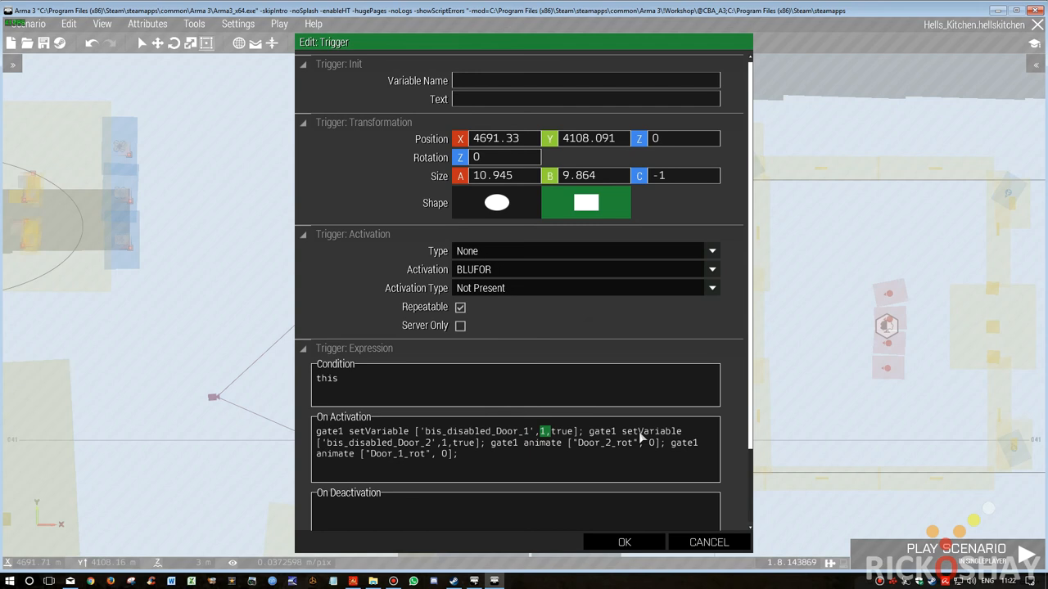
mouse_move(546, 442)
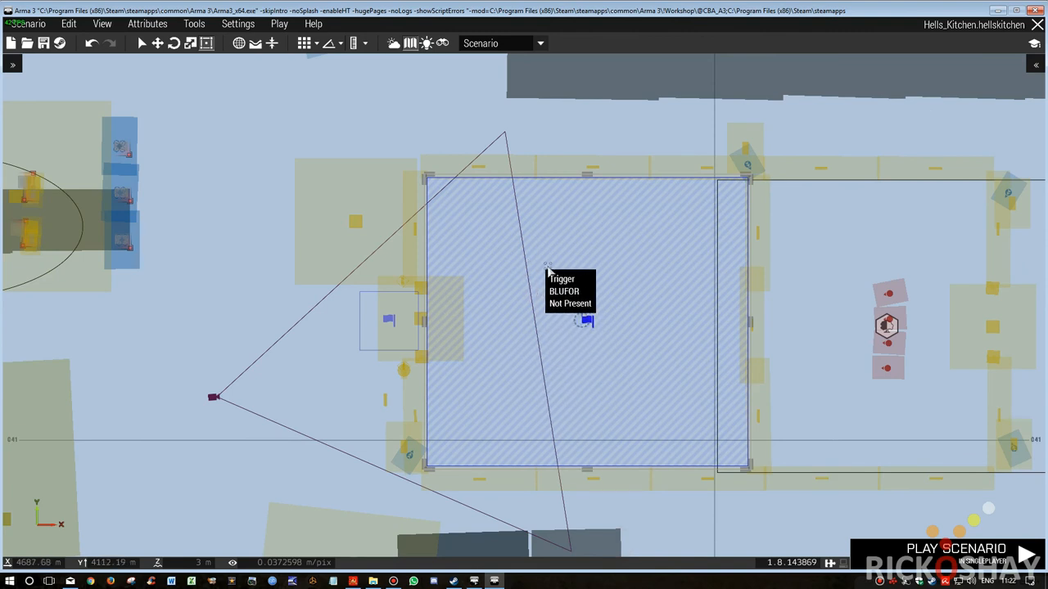
mouse_move(303, 324)
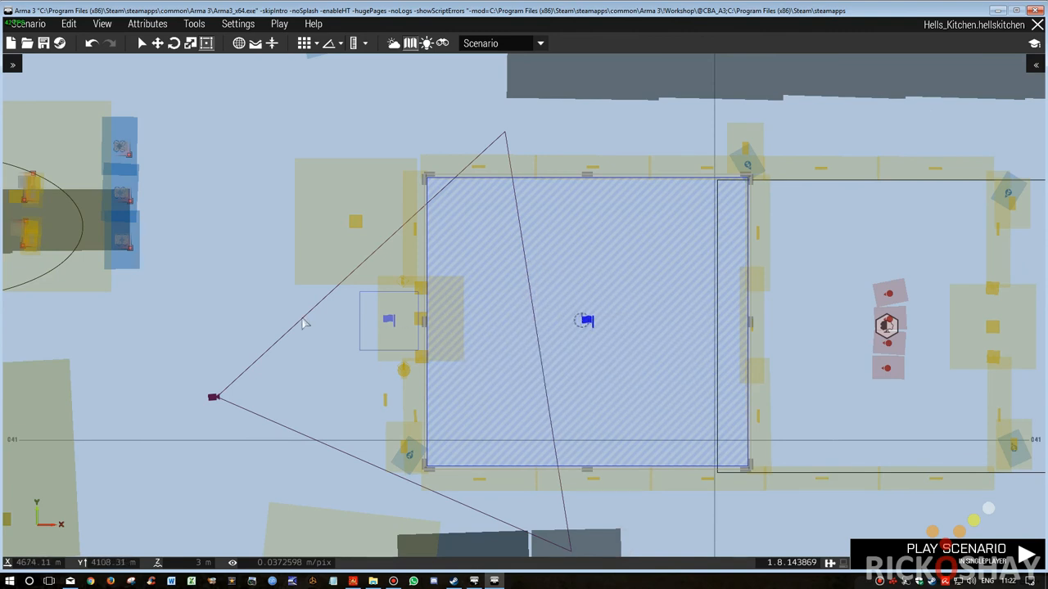
mouse_move(429, 327)
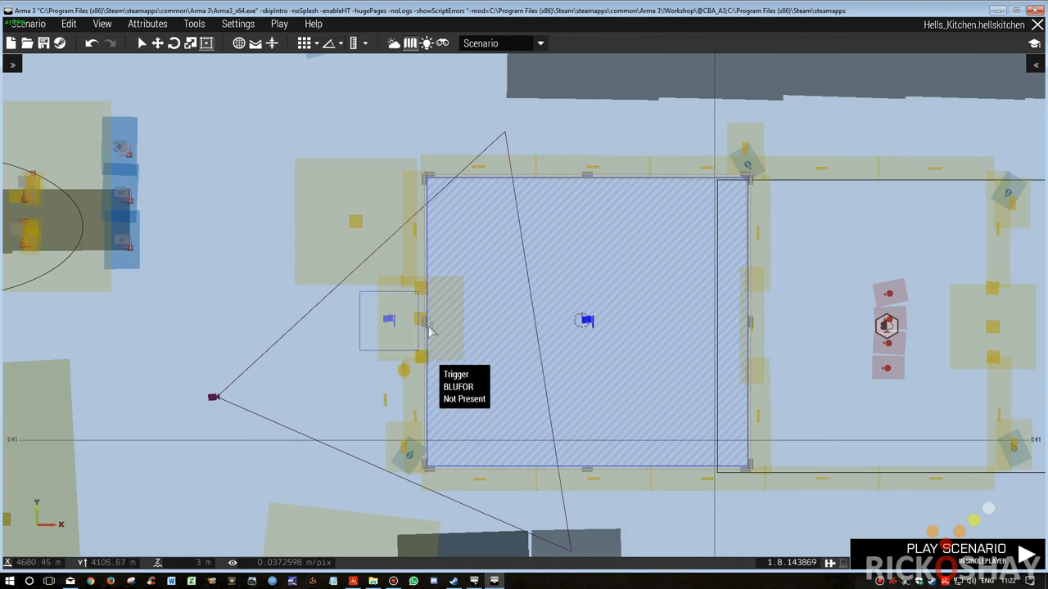
mouse_move(416, 350)
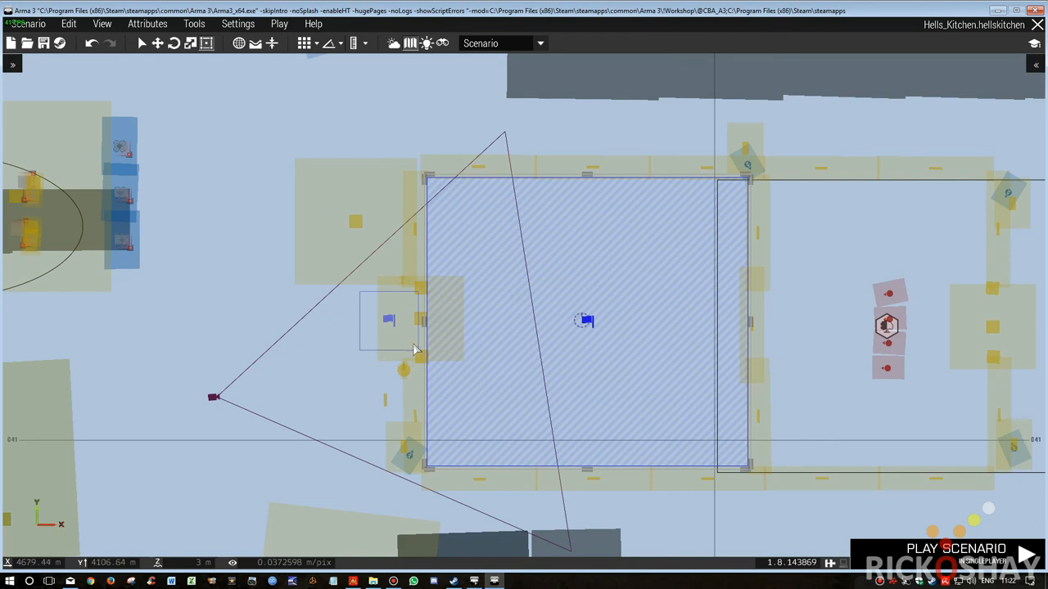
scroll("down", 3)
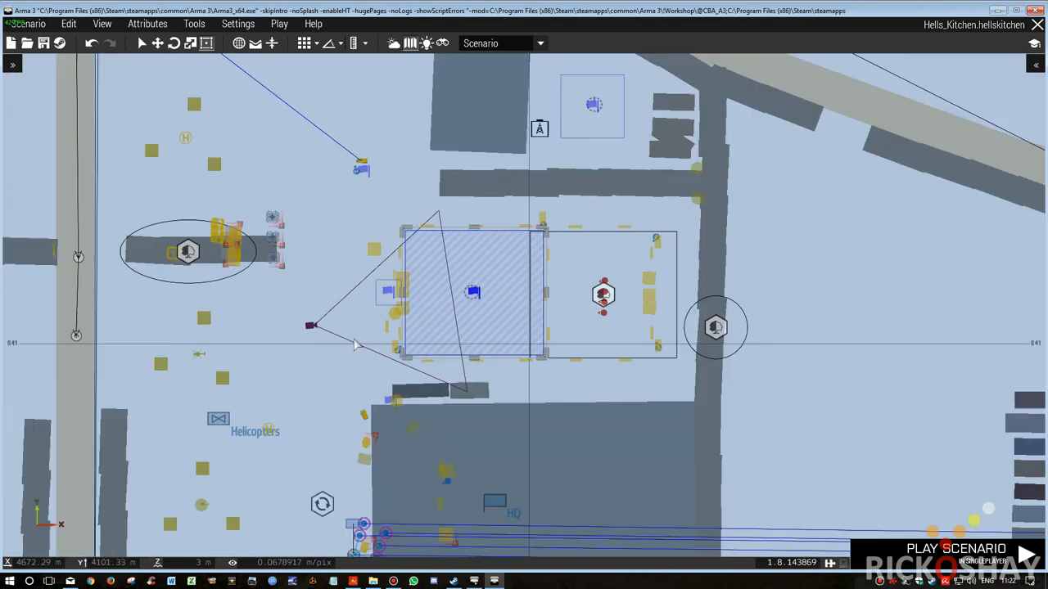
scroll("up", 3)
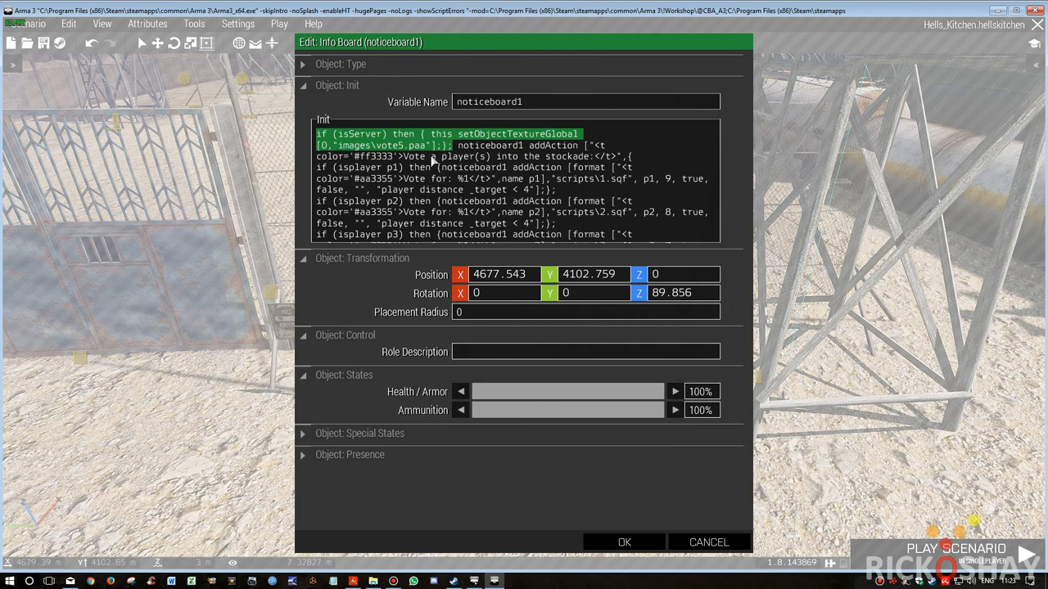
mouse_move(504, 141)
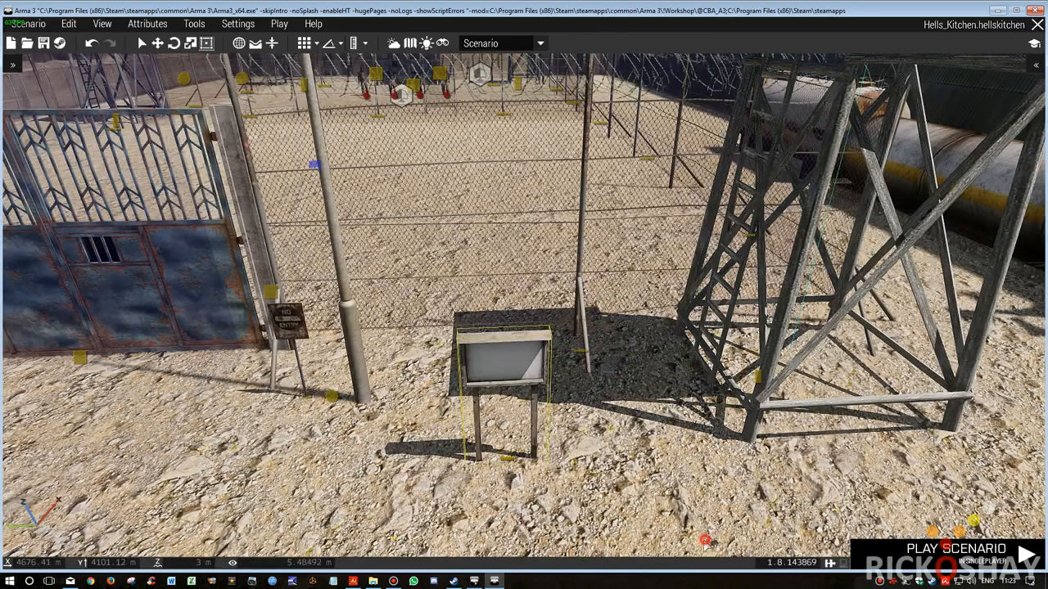
mouse_move(501, 370)
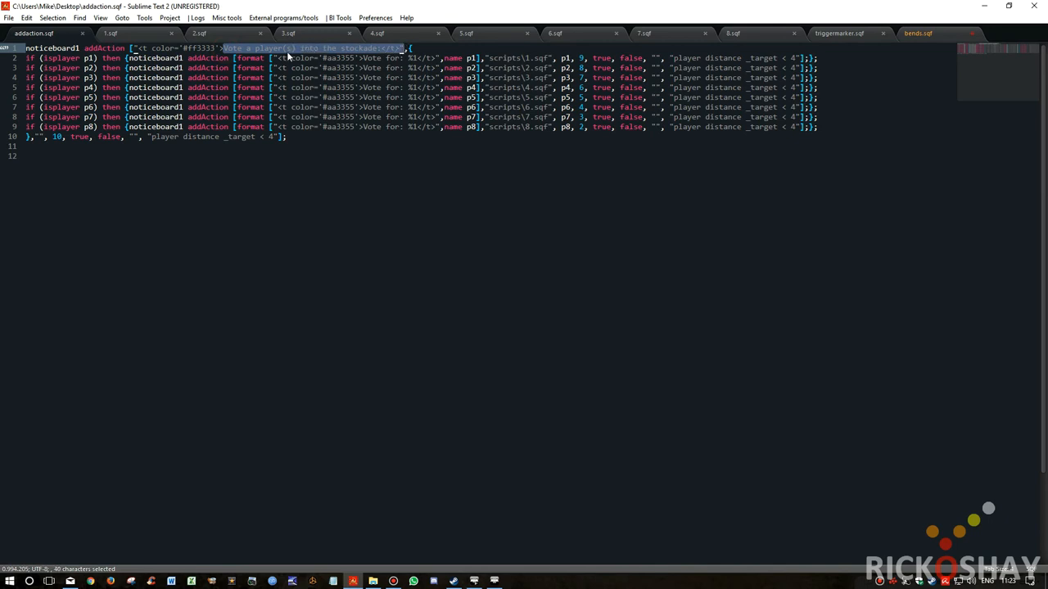
mouse_move(423, 57)
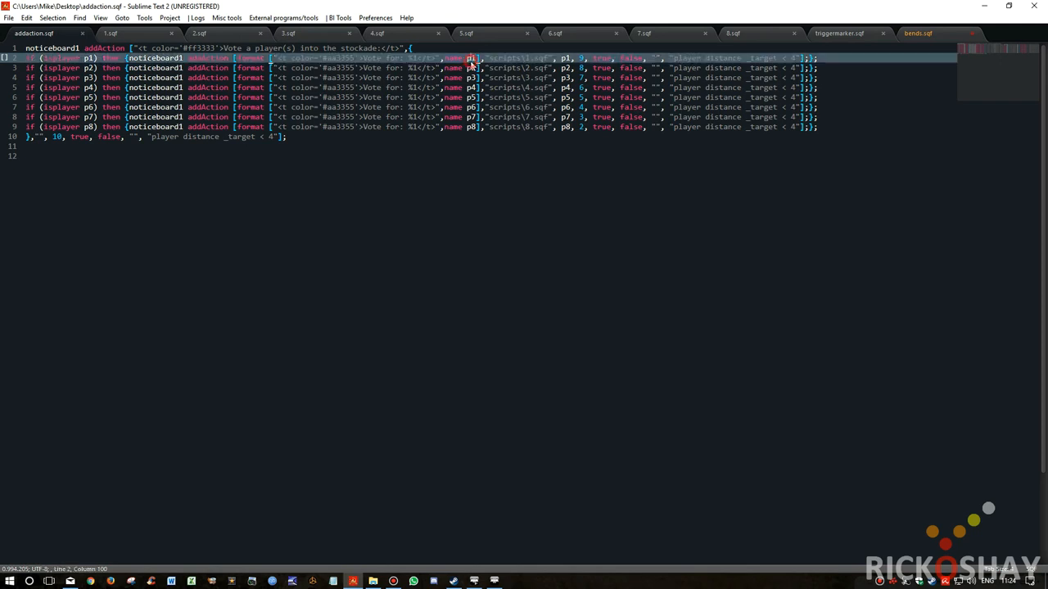
double_click(472, 58)
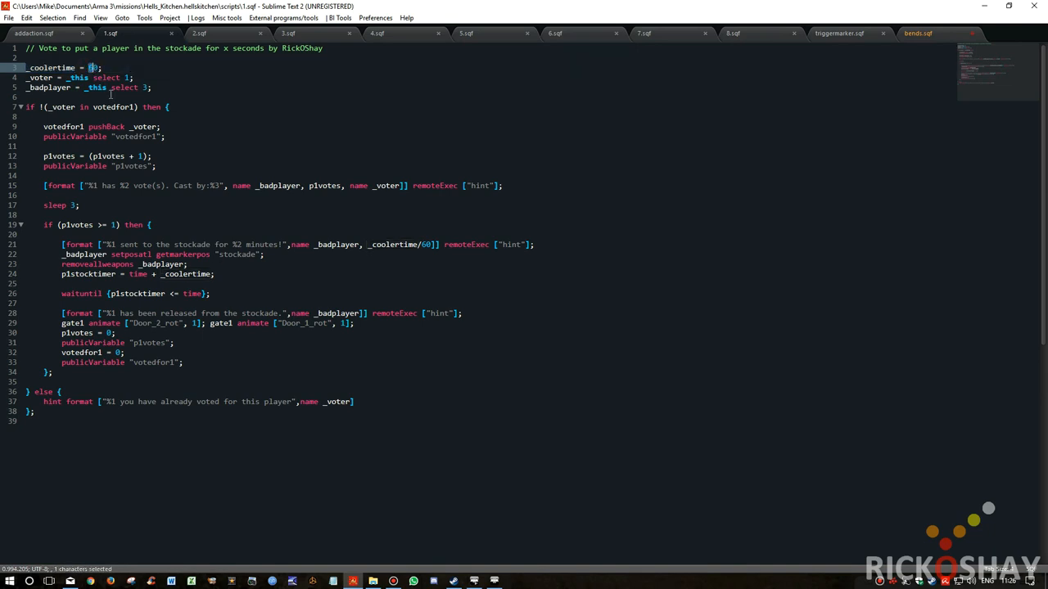
double_click(39, 77)
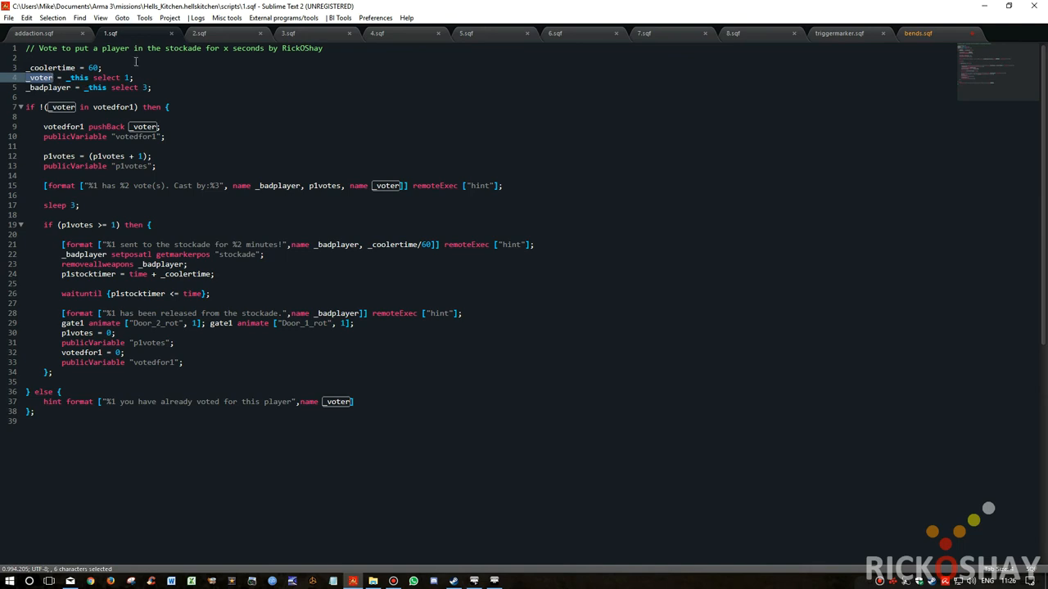
double_click(49, 88)
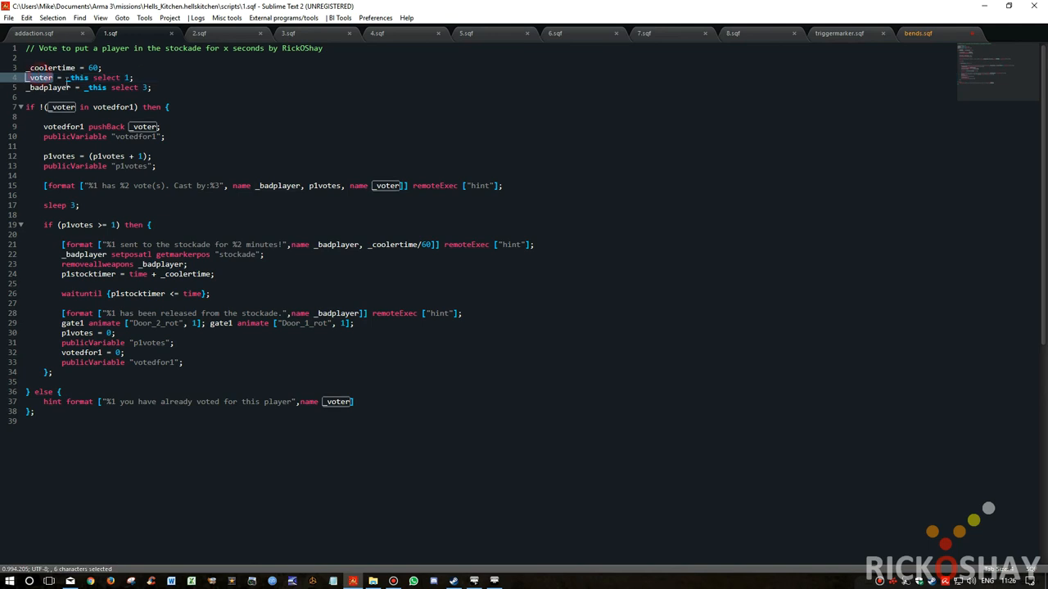
double_click(47, 88)
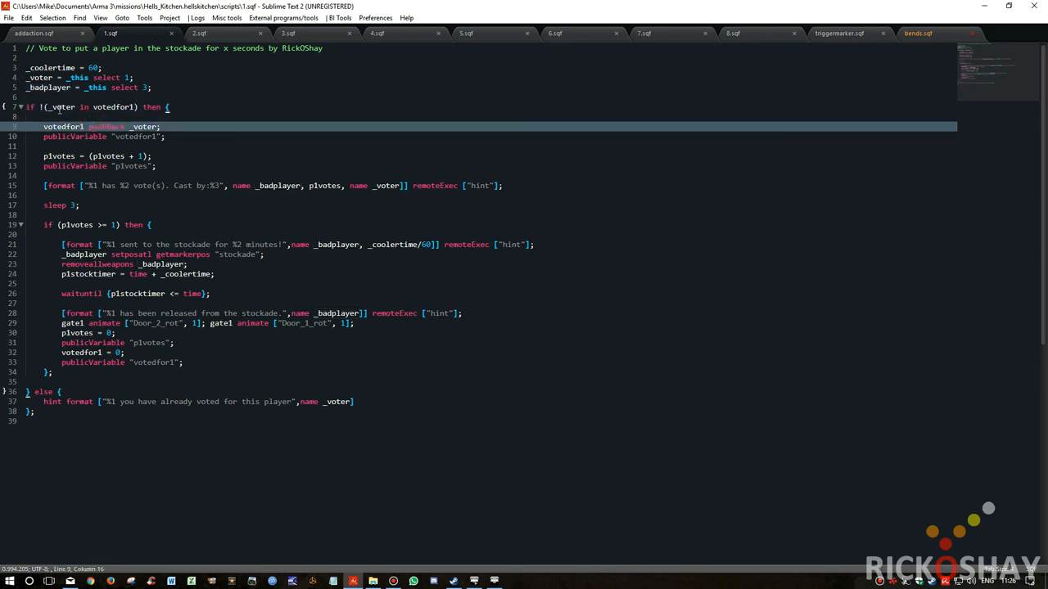
double_click(62, 108)
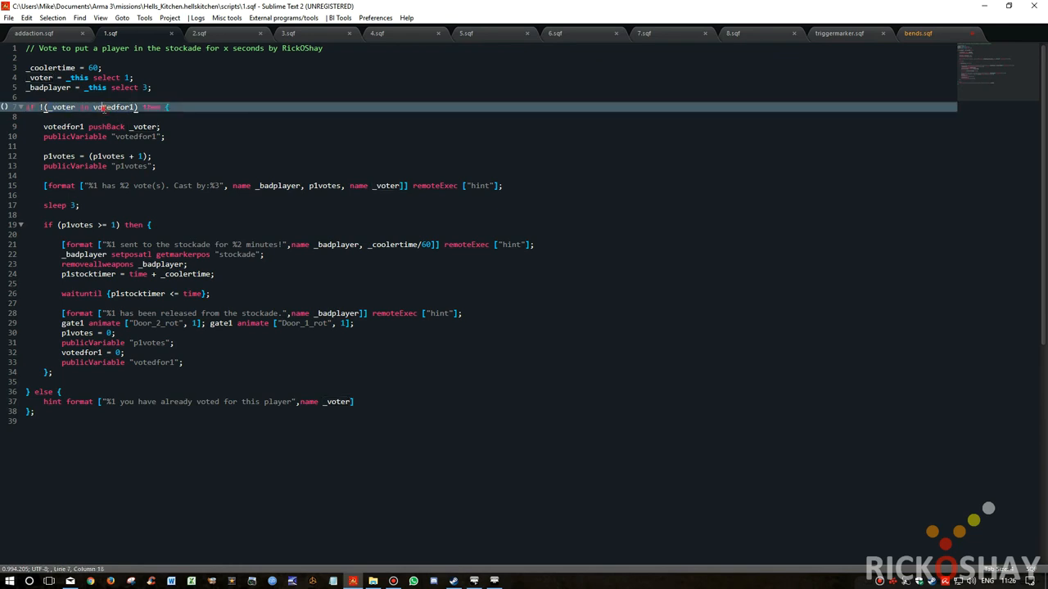
double_click(115, 107)
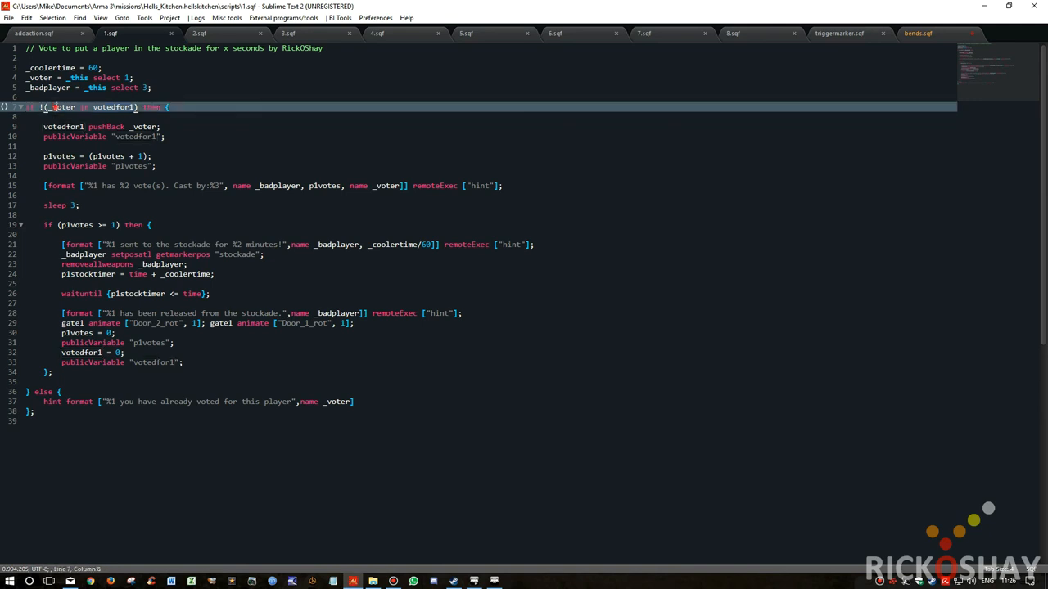
double_click(60, 106)
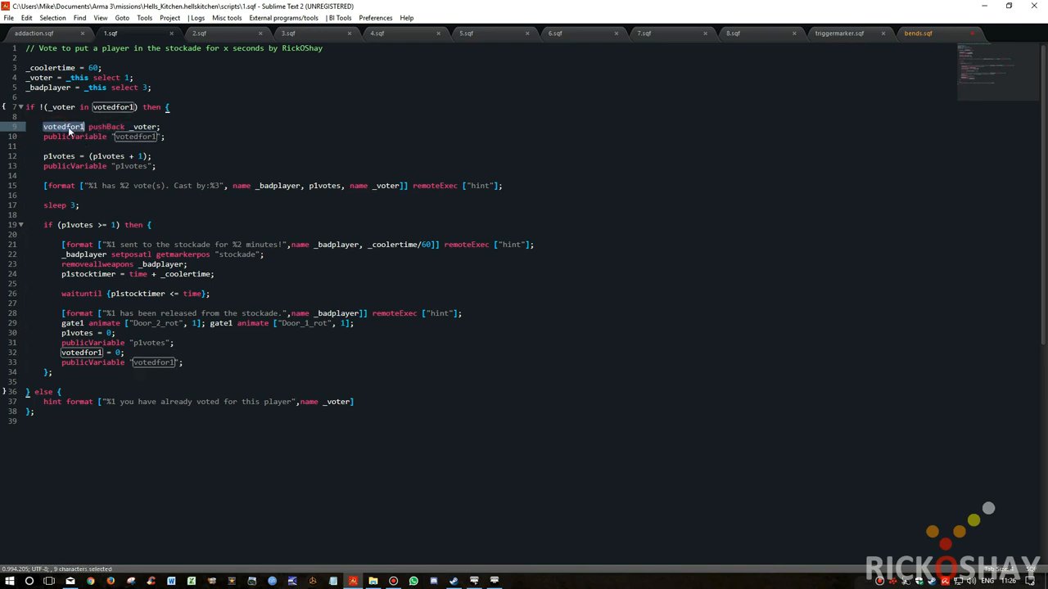
double_click(144, 126)
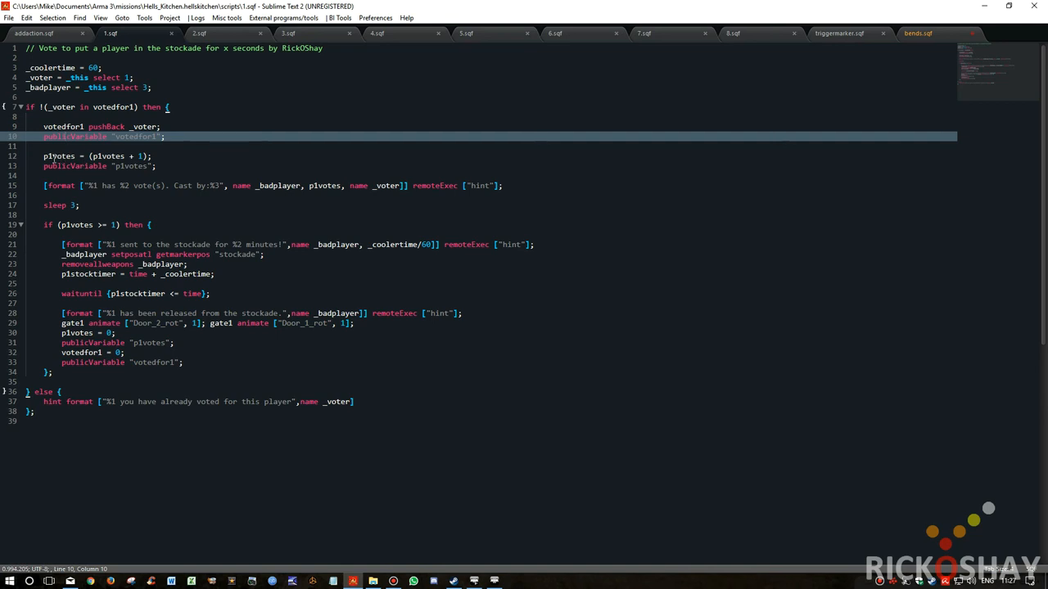
double_click(59, 155)
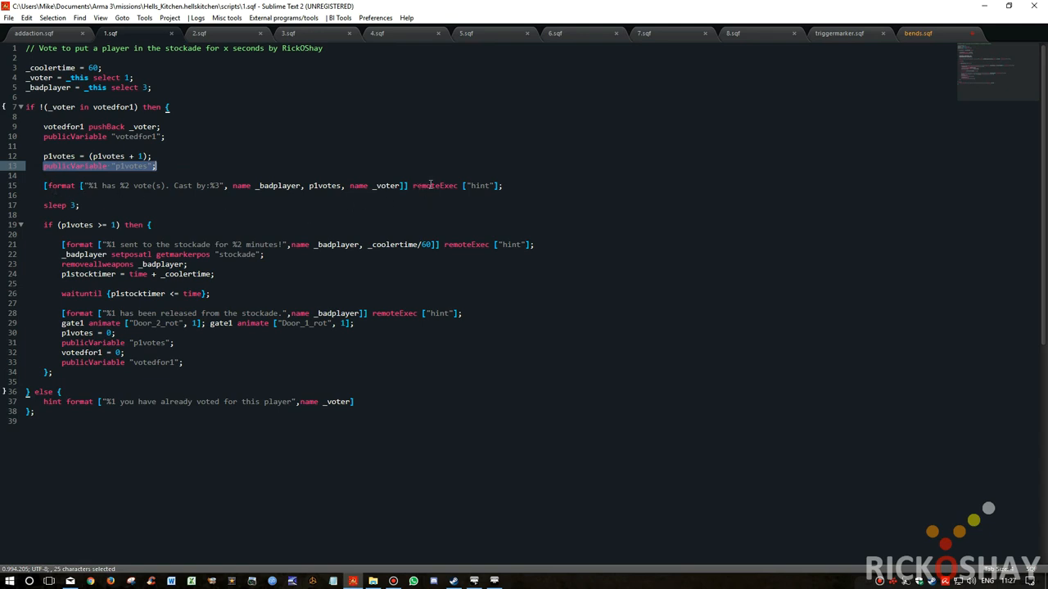
mouse_move(439, 197)
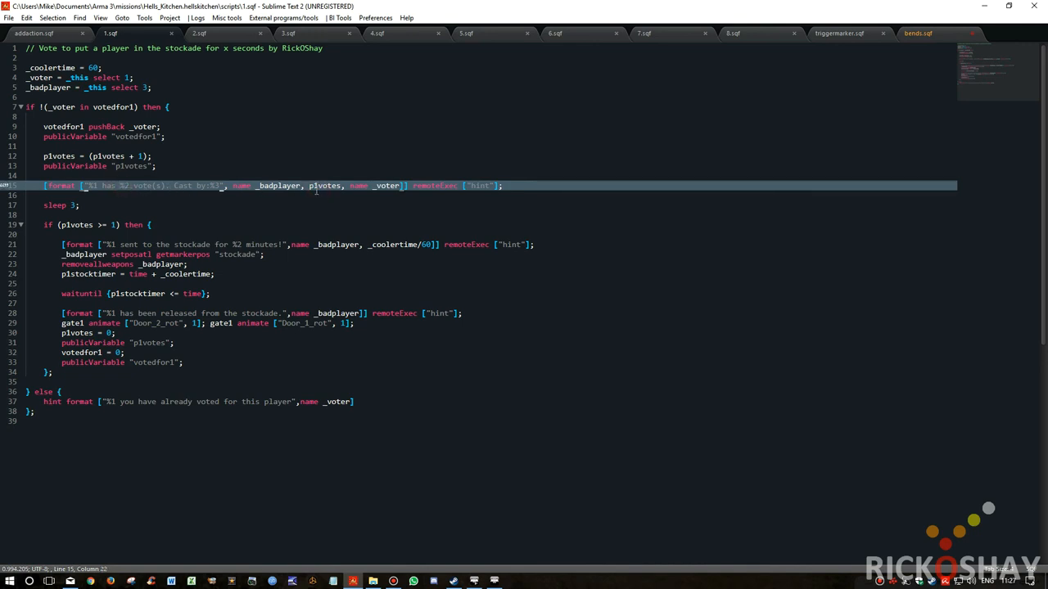
double_click(385, 185)
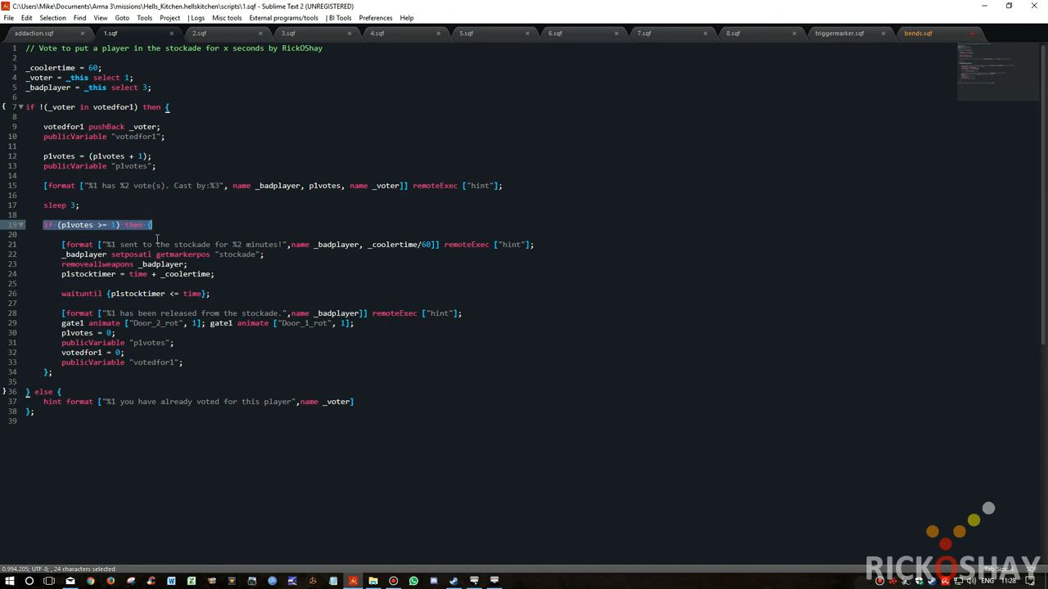
mouse_move(313, 250)
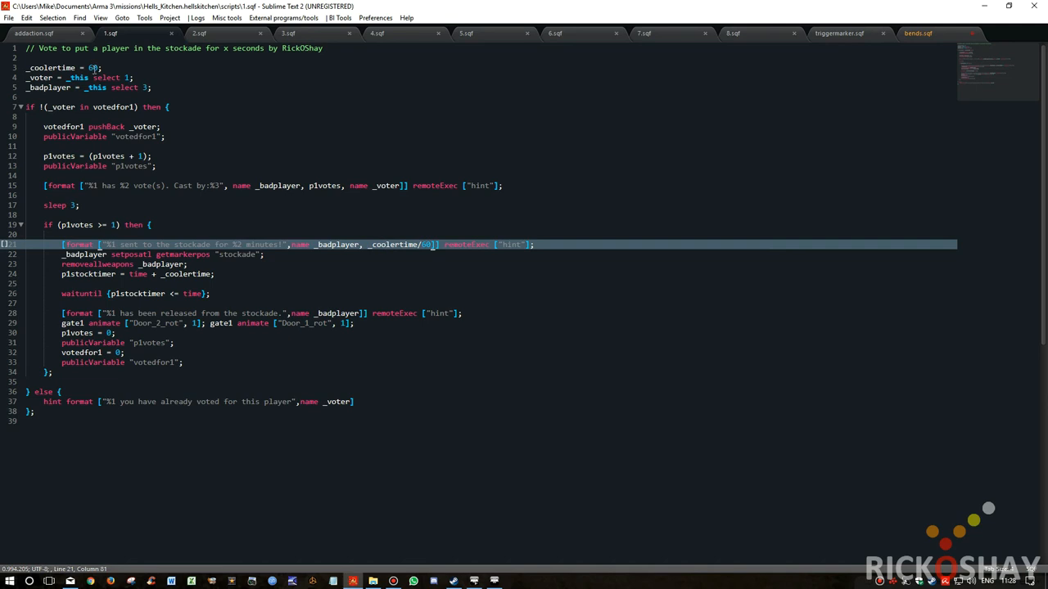
mouse_move(396, 252)
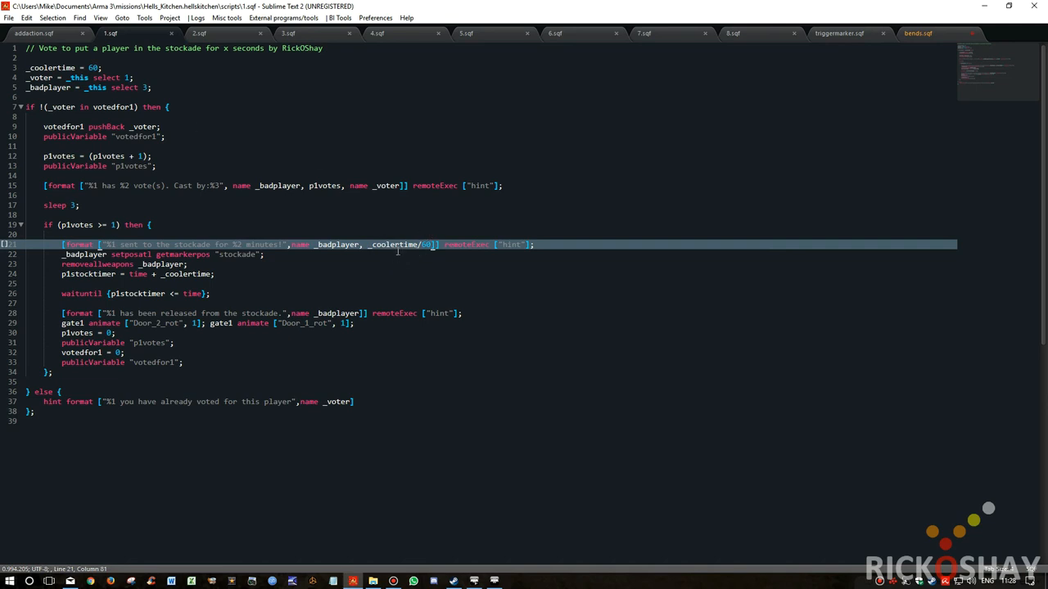
mouse_move(186, 286)
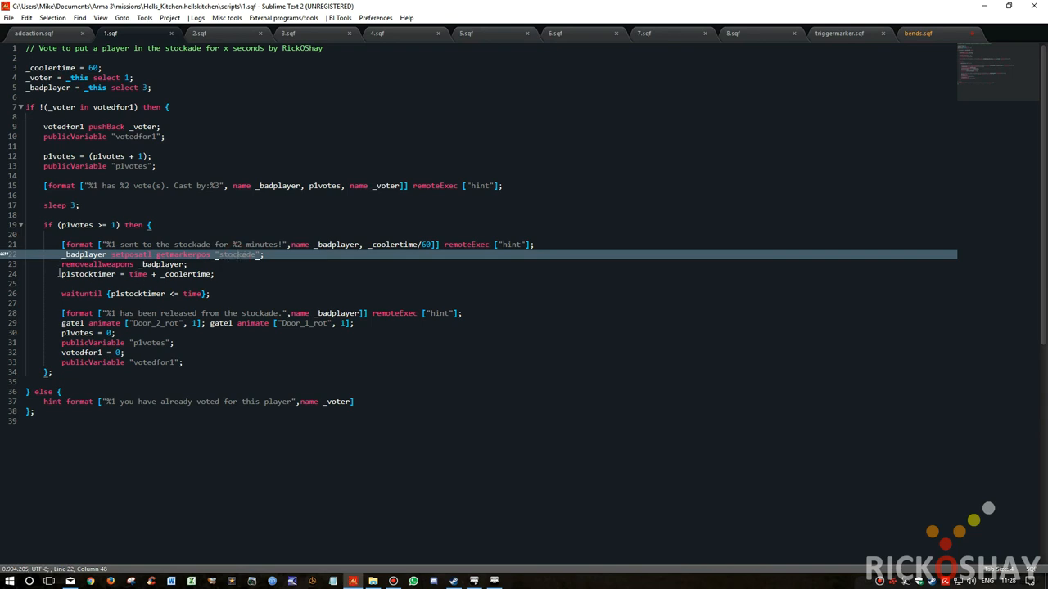
left_click(123, 264)
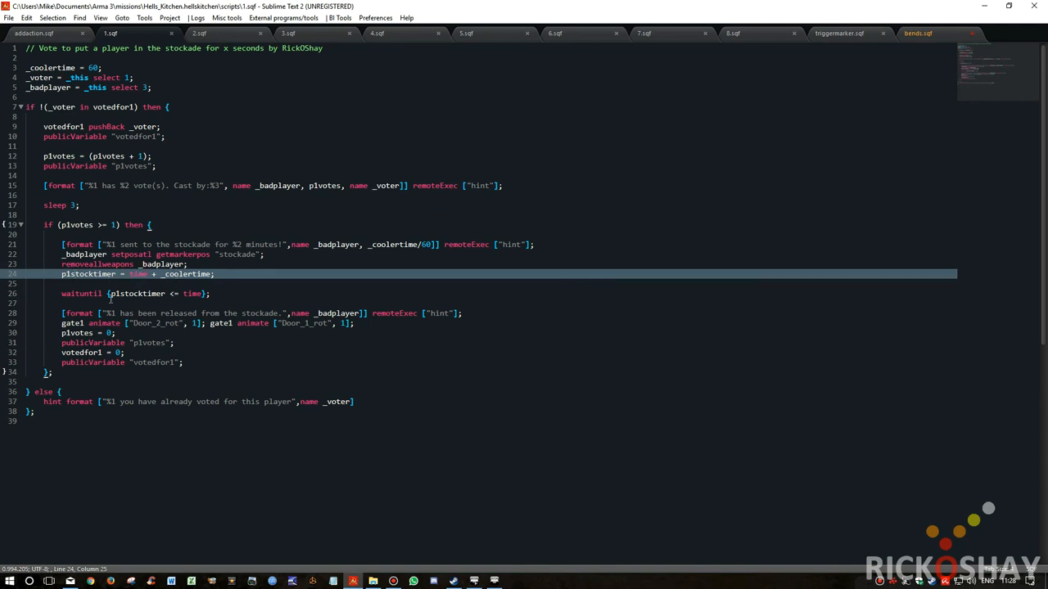
left_click(204, 295)
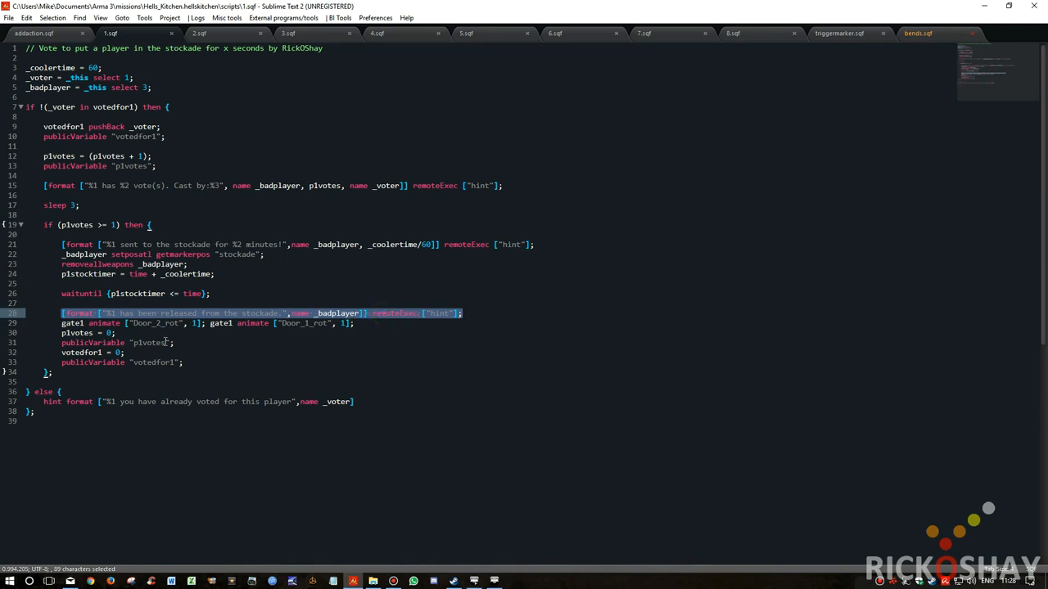
double_click(69, 322)
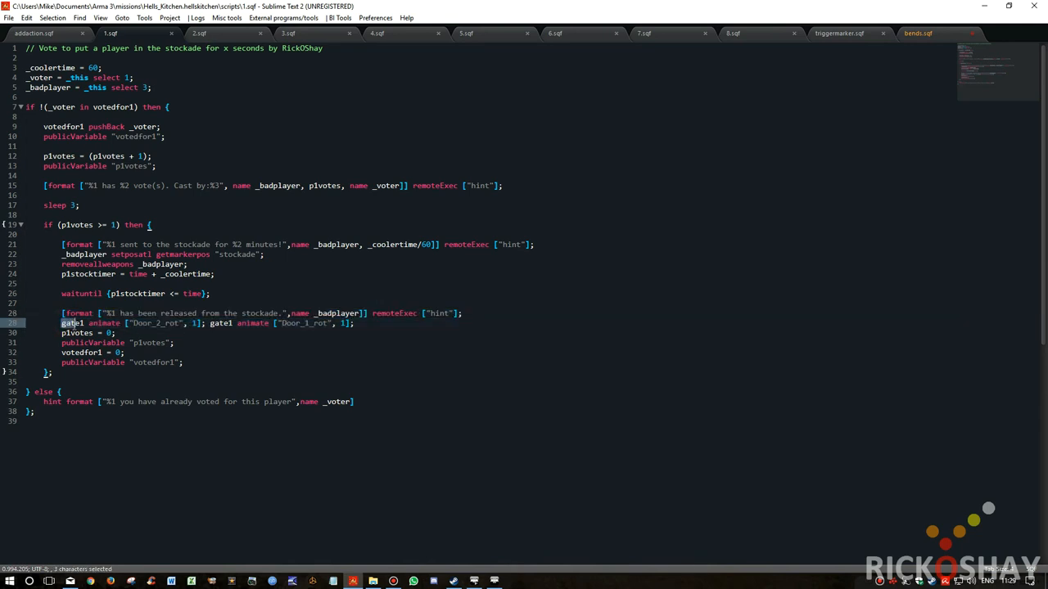
double_click(221, 322)
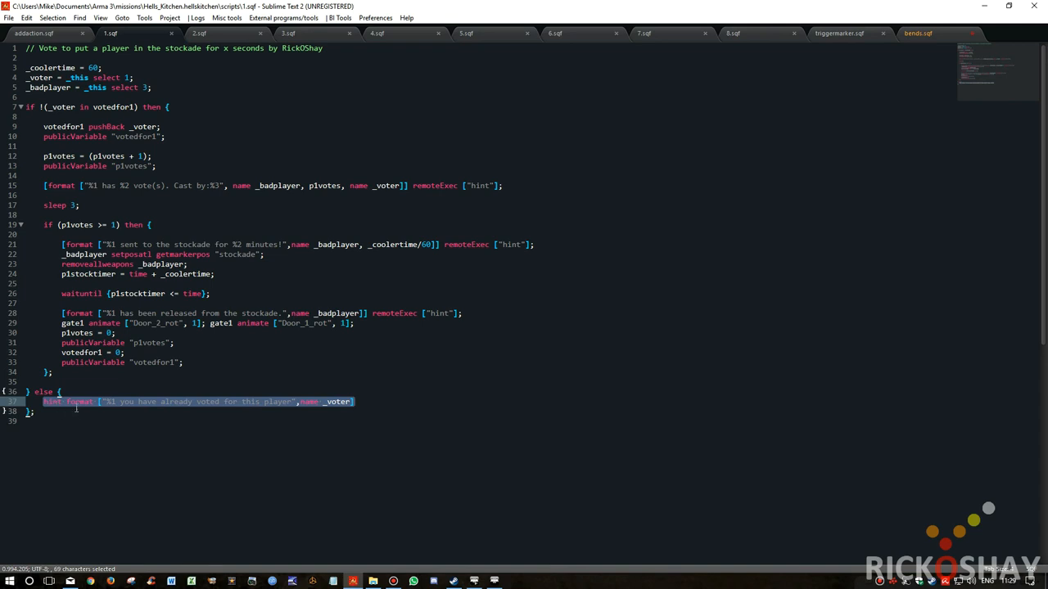
mouse_move(229, 406)
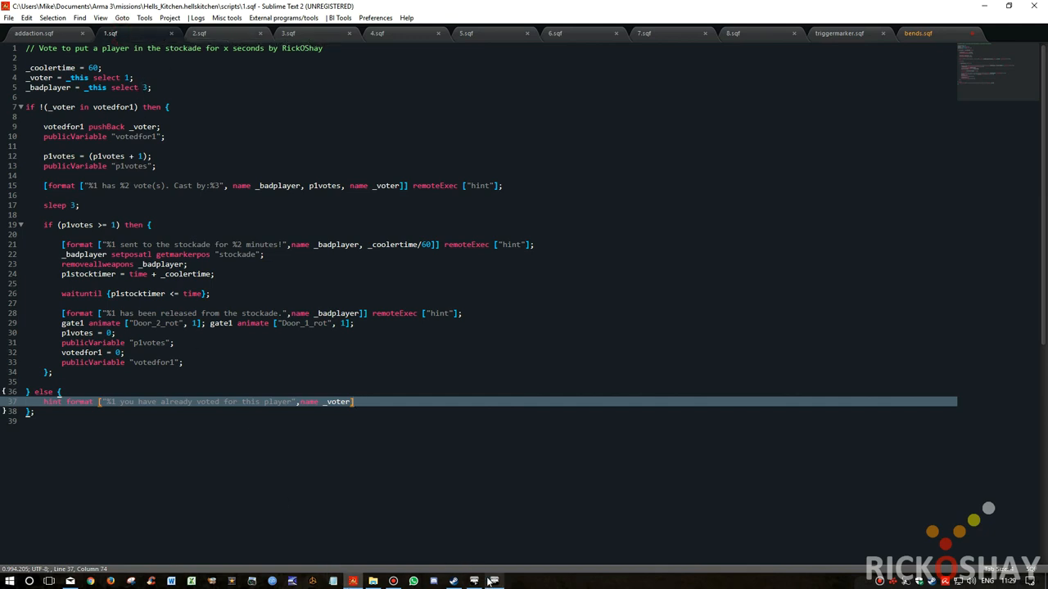
mouse_move(494, 581)
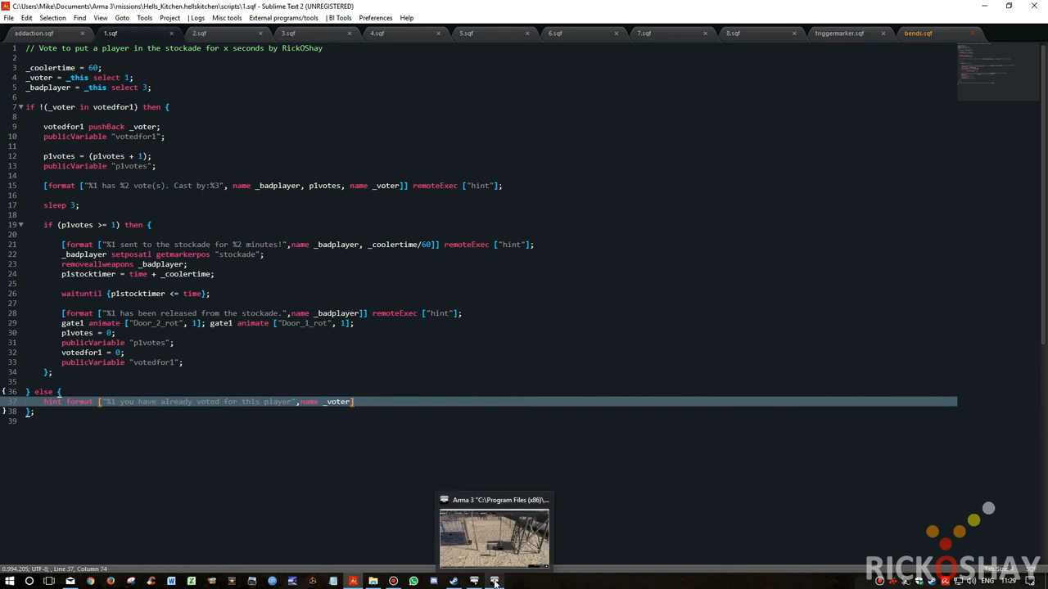
Step: Switch back to the Arma 3 Eden Editor showing the stockade compound
left_click(495, 537)
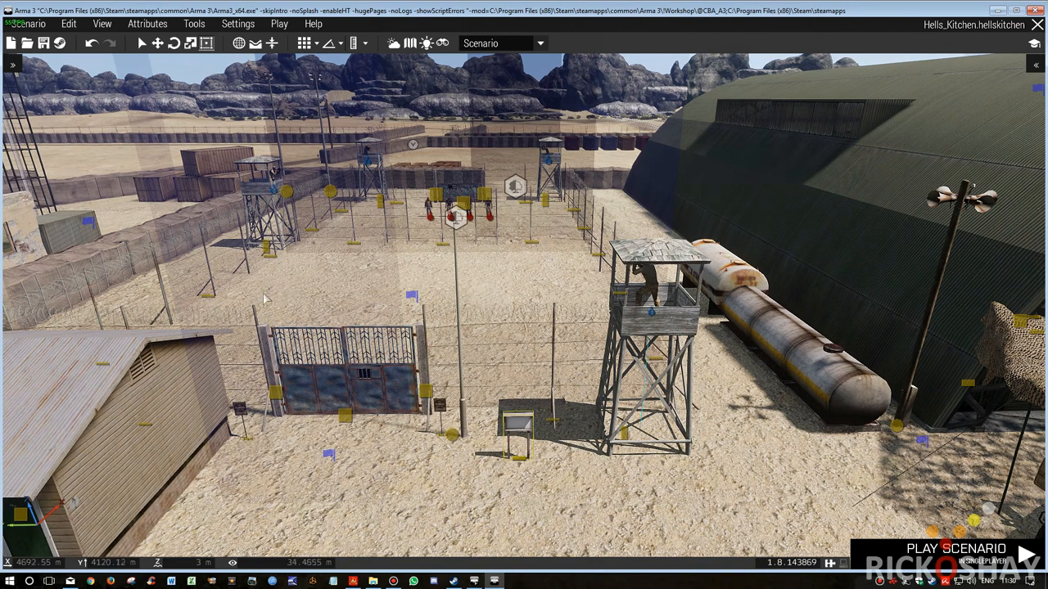
mouse_move(213, 292)
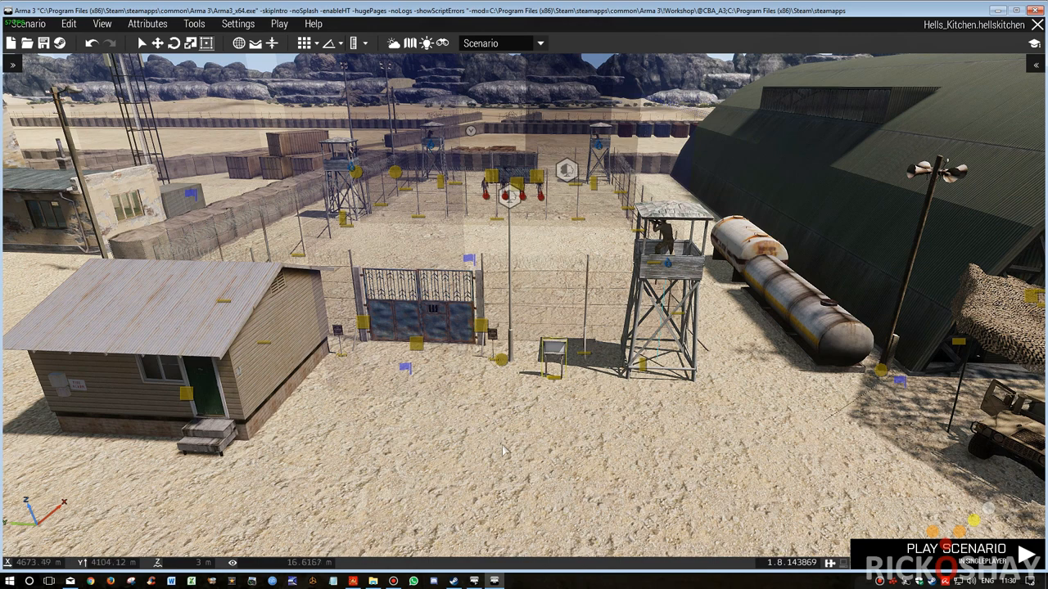
mouse_move(527, 446)
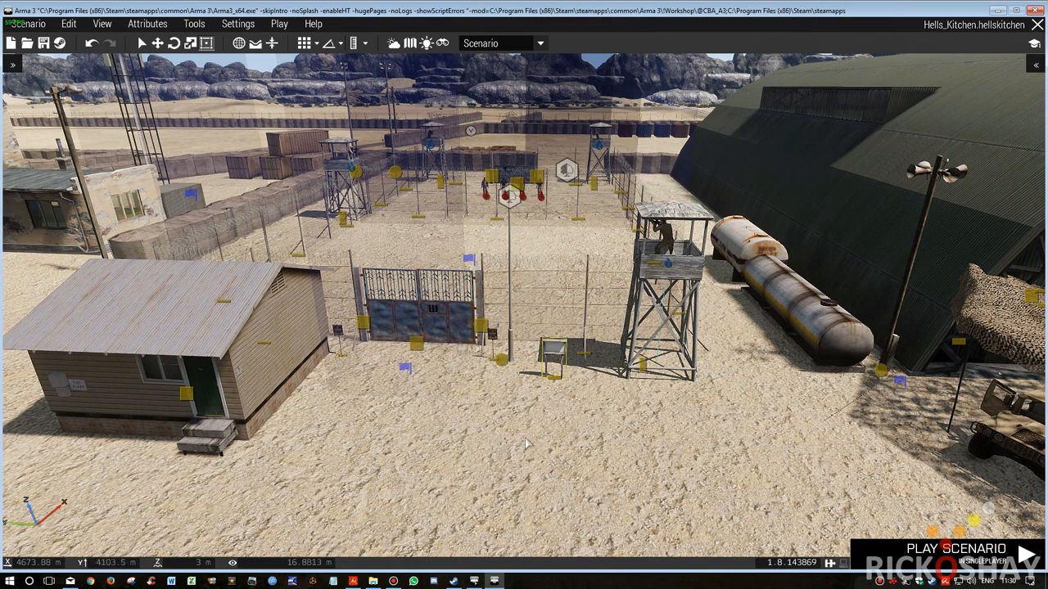